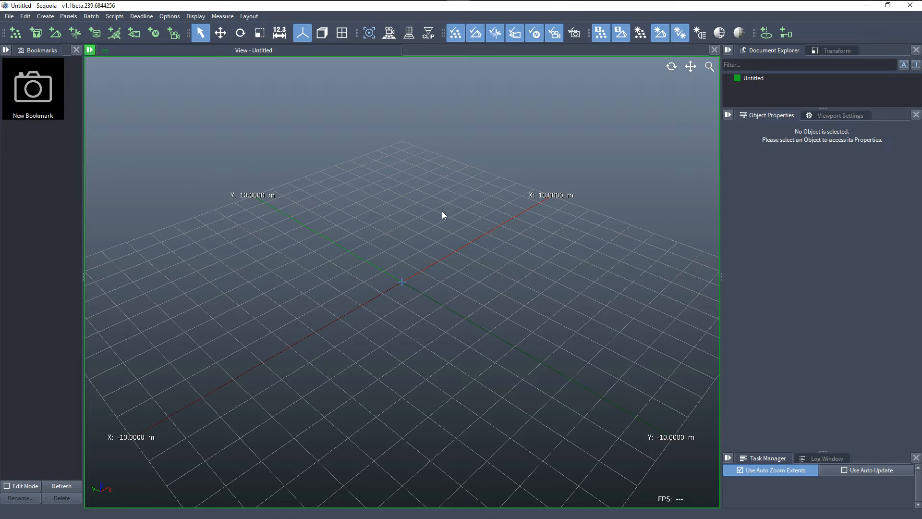
mouse_move(421, 218)
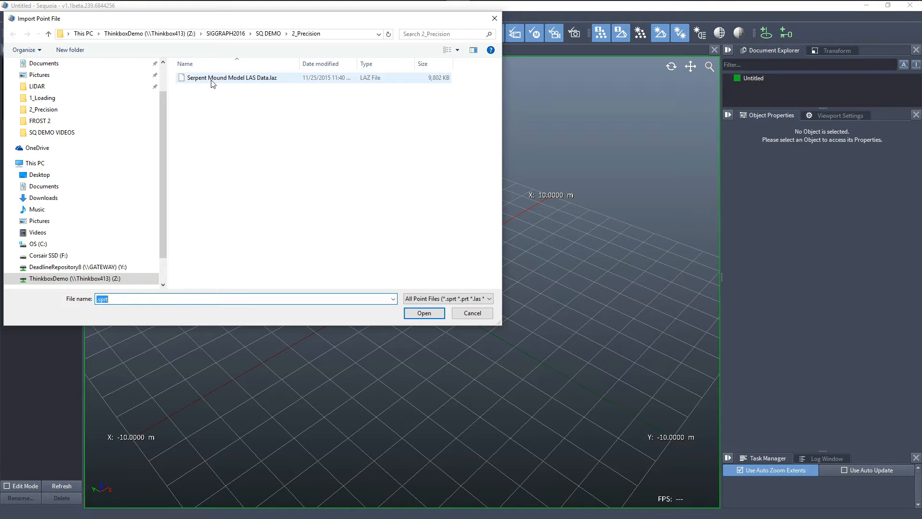
- Load 'Serpent Mound Model LAS Data.laz' from the 2_Precision folder as a point loader
click(232, 77)
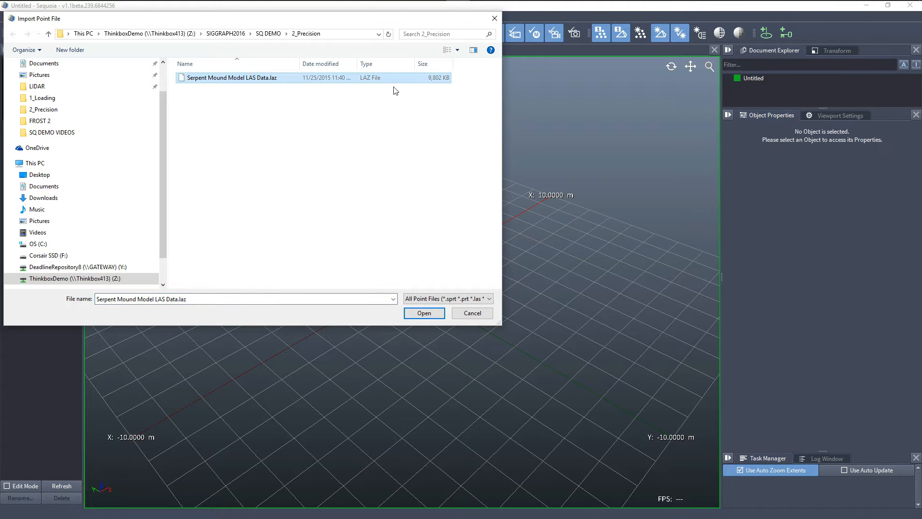
click(424, 313)
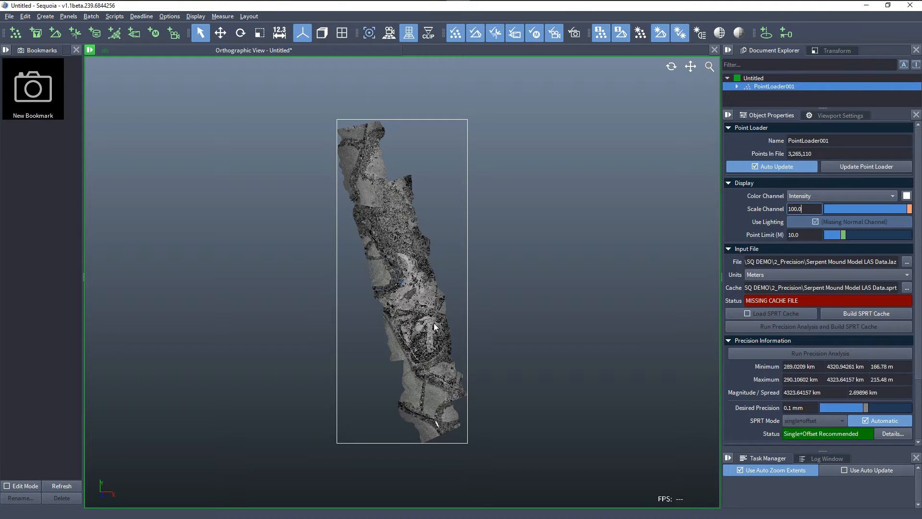
mouse_move(444, 290)
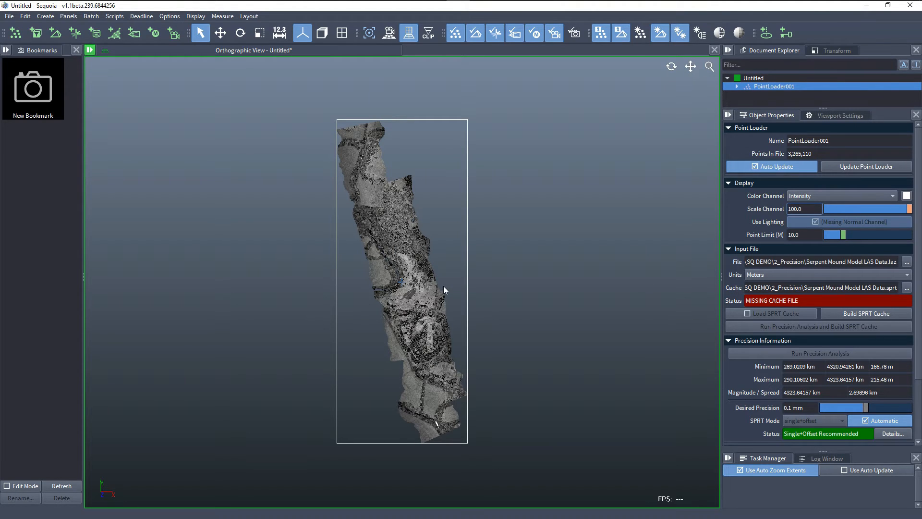
mouse_move(876, 406)
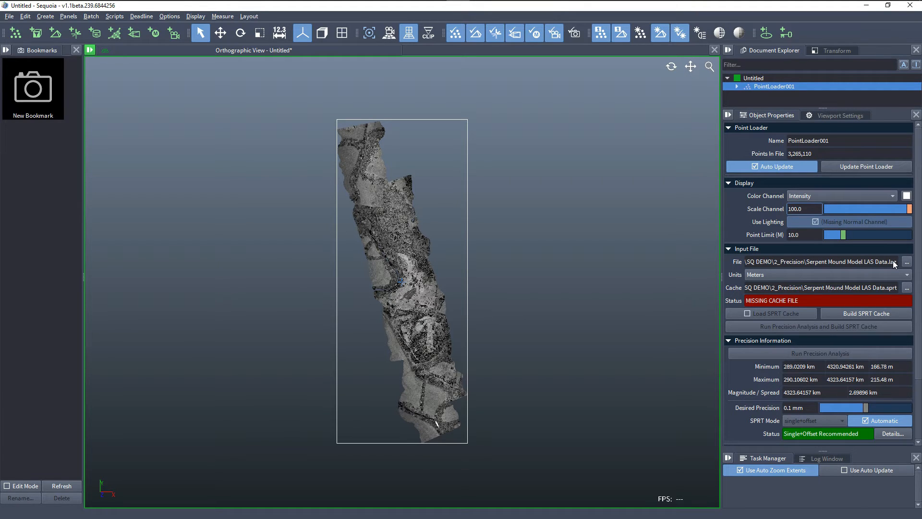
mouse_move(767, 279)
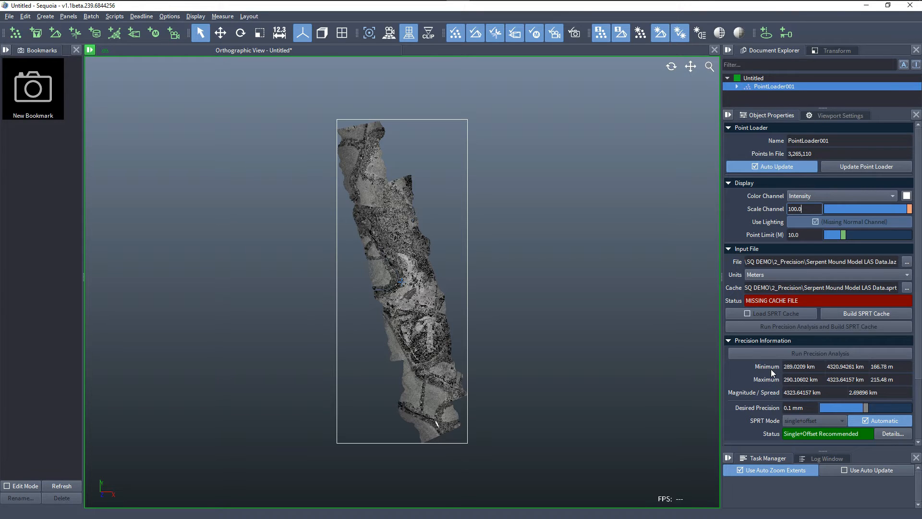
mouse_move(798, 361)
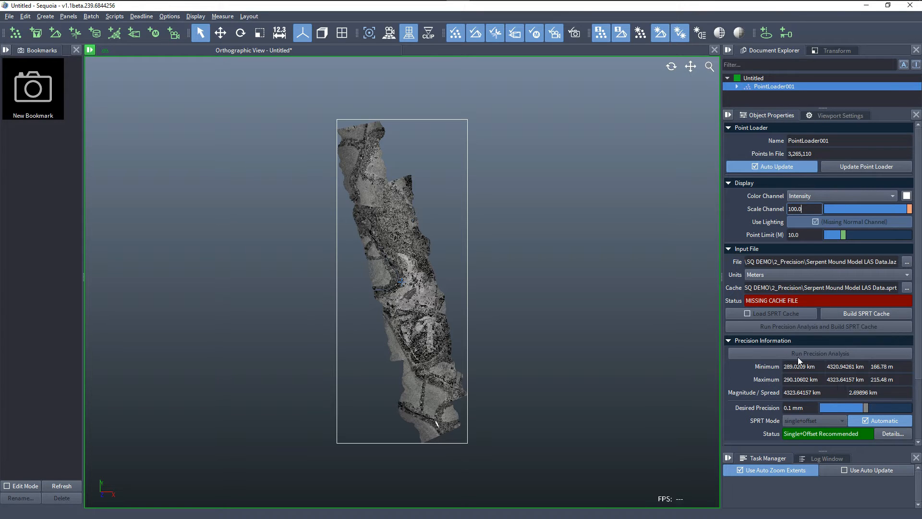
mouse_move(862, 359)
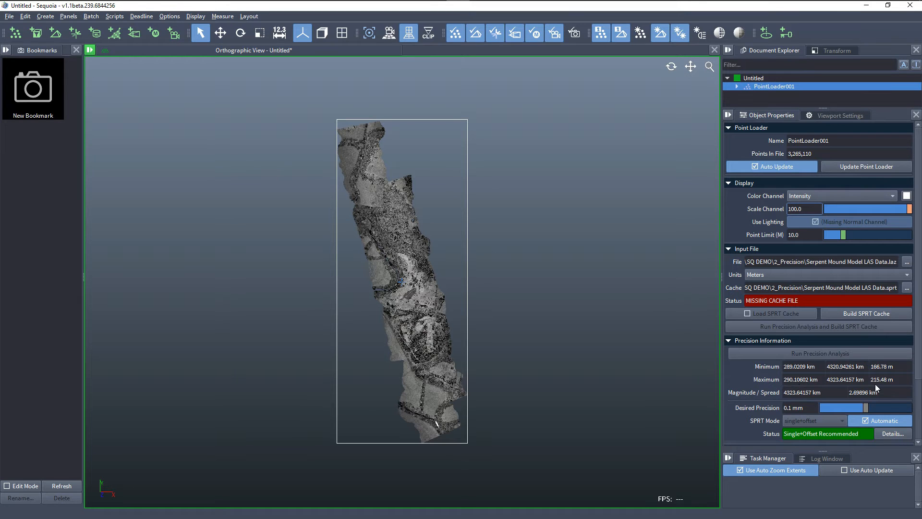
mouse_move(819, 377)
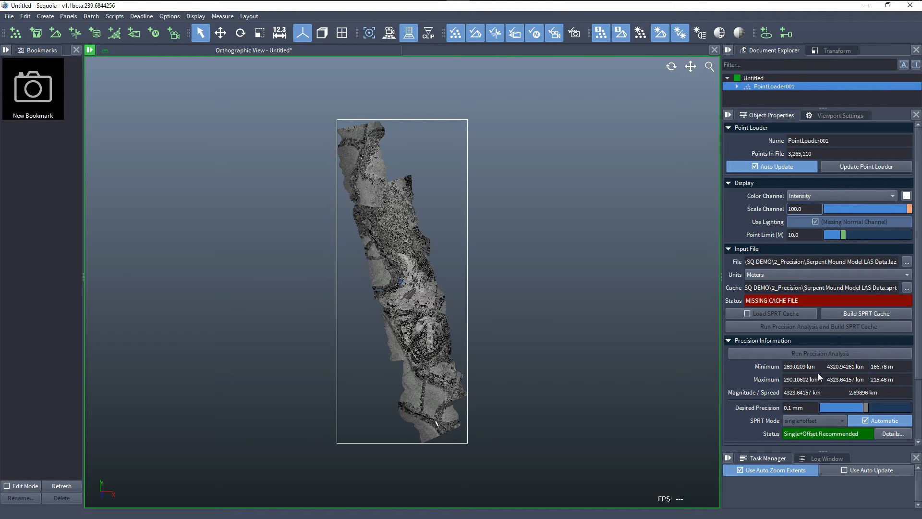
mouse_move(792, 398)
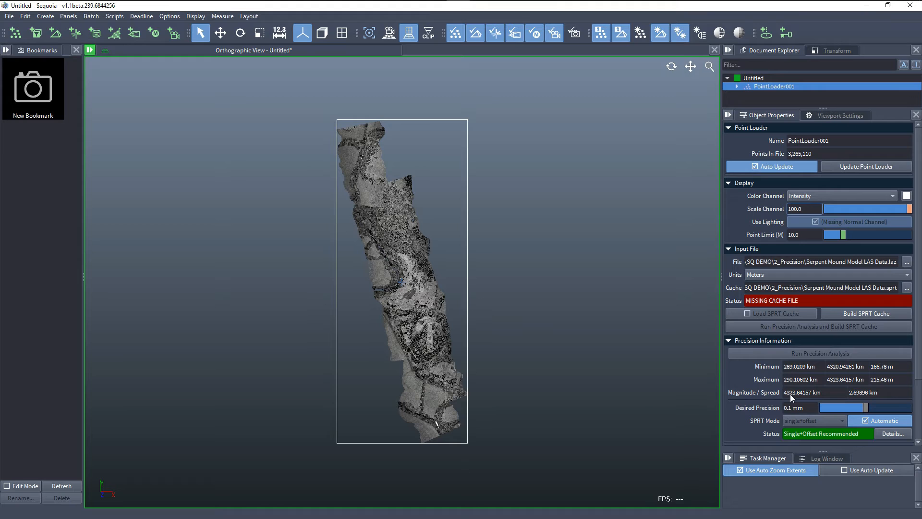
mouse_move(794, 394)
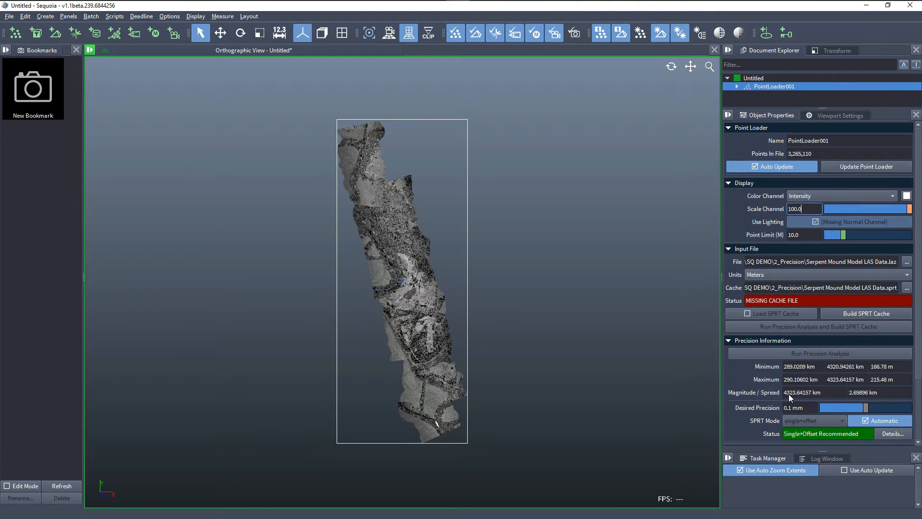
mouse_move(818, 398)
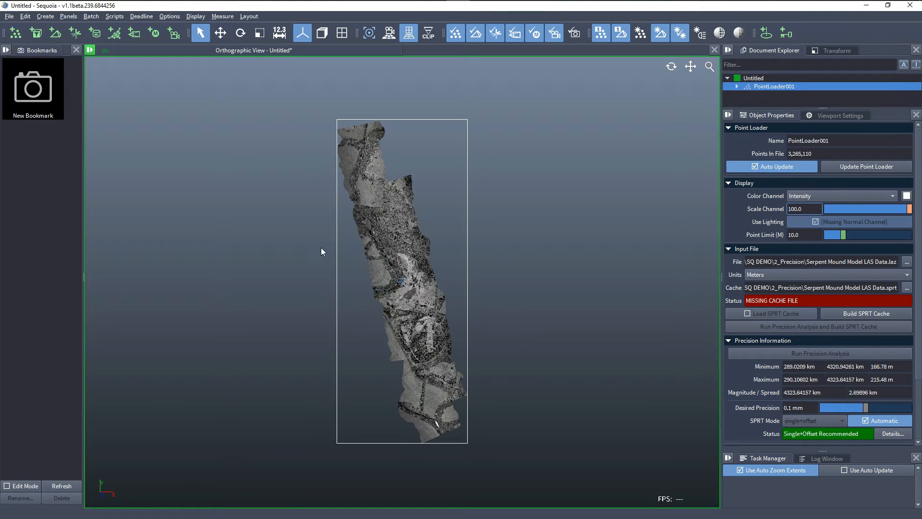
mouse_move(491, 407)
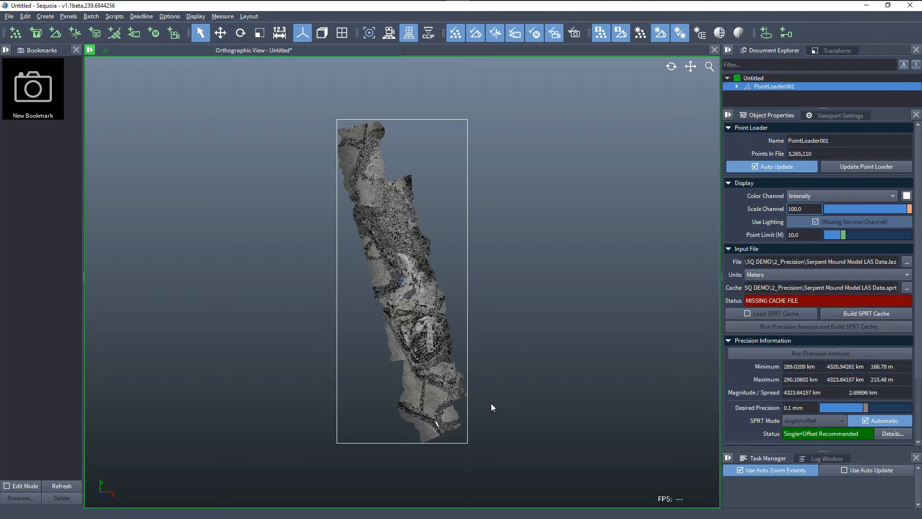
mouse_move(494, 402)
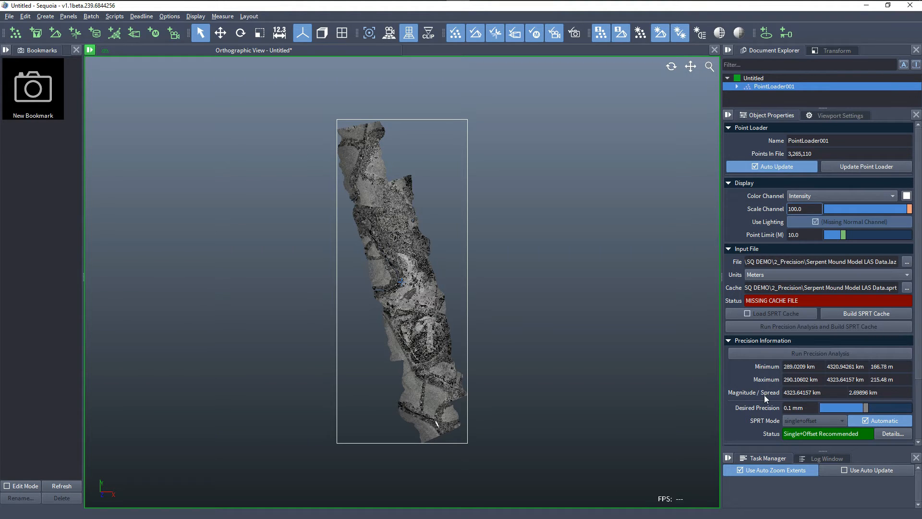
mouse_move(864, 398)
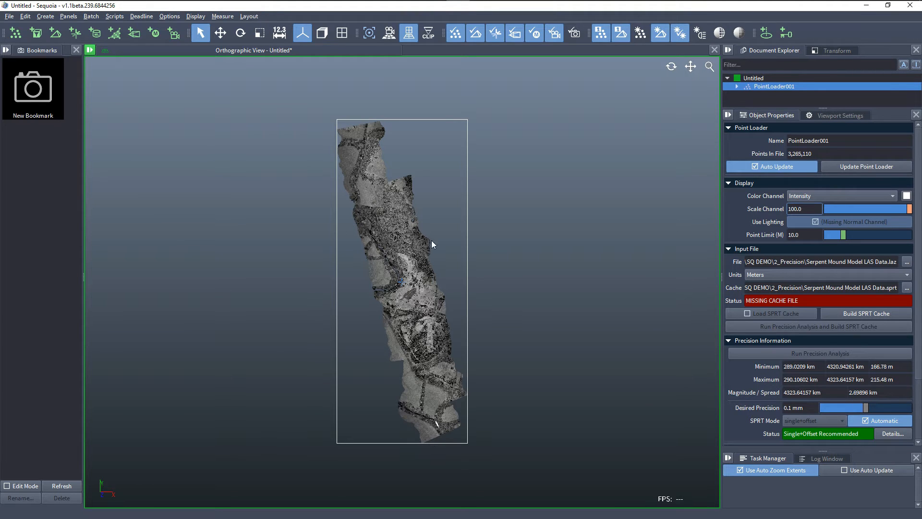
- Measure across the point cloud (about 1.09 km wide), then clear the measurement
click(278, 33)
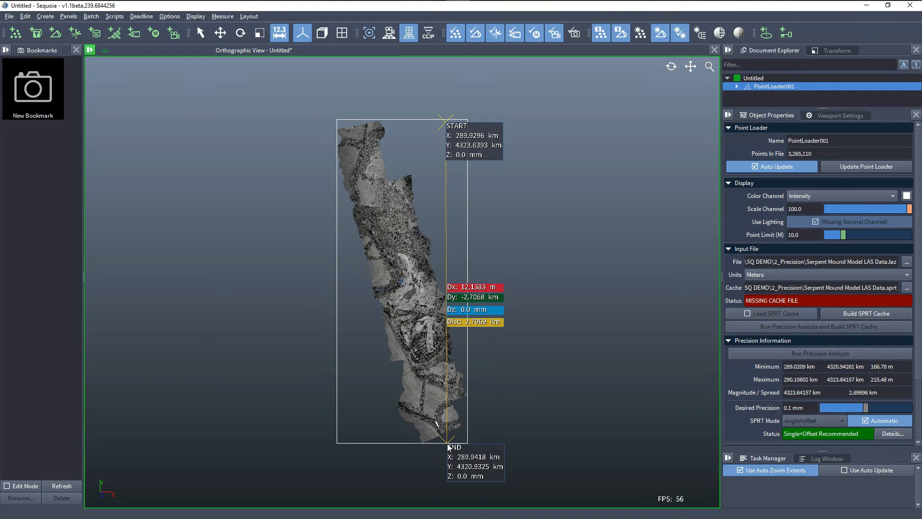
mouse_move(340, 311)
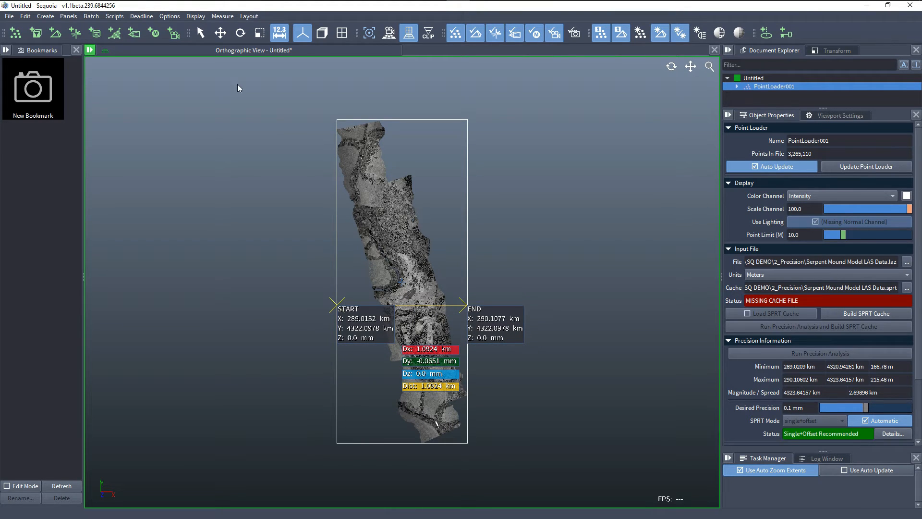
click(200, 32)
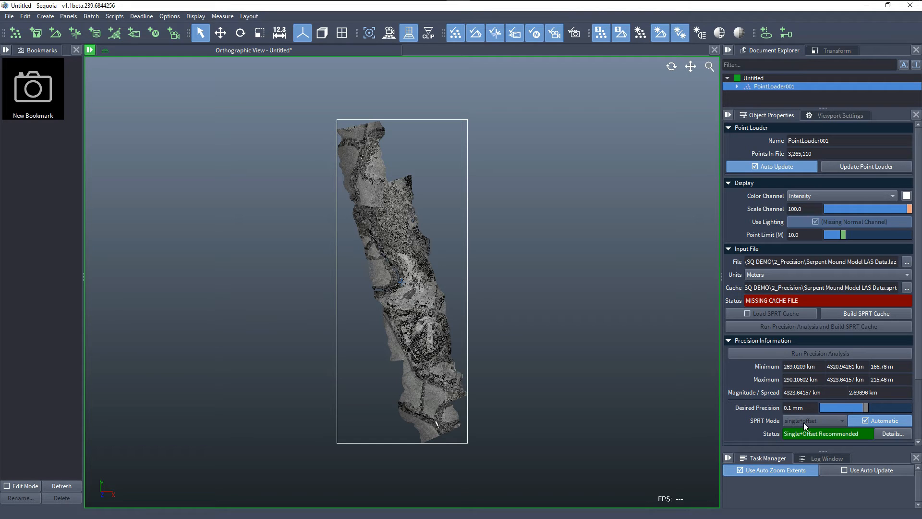
mouse_move(824, 427)
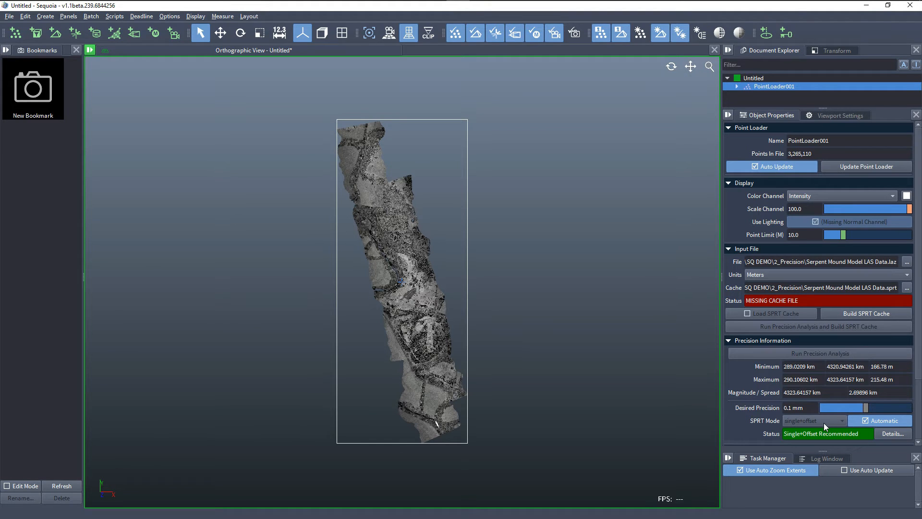
mouse_move(448, 416)
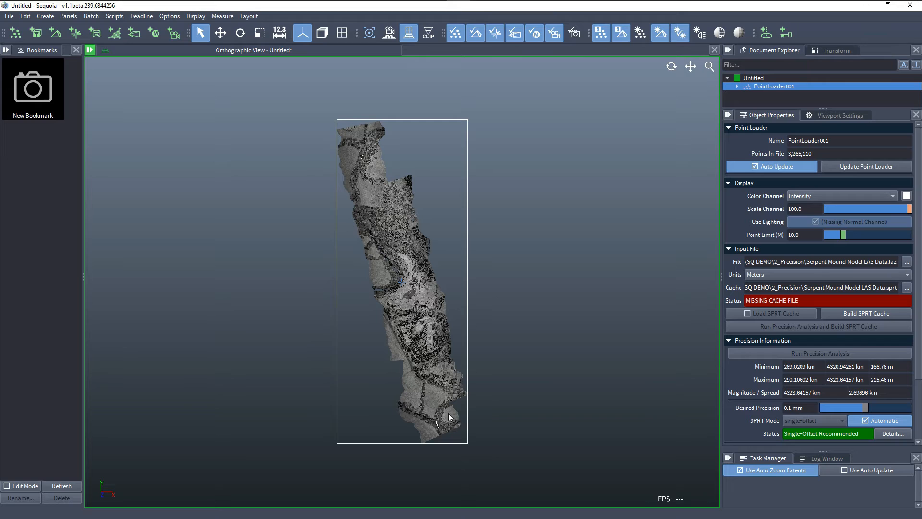
mouse_move(470, 444)
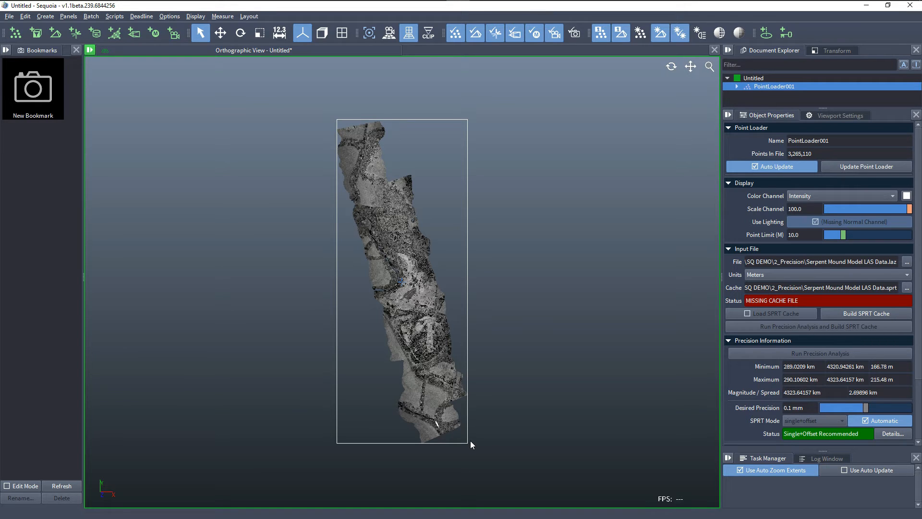
mouse_move(474, 442)
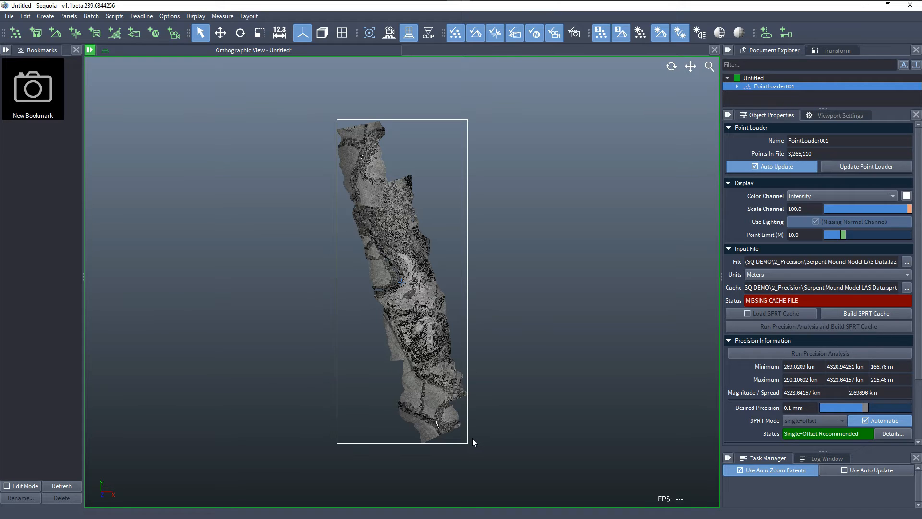
mouse_move(536, 465)
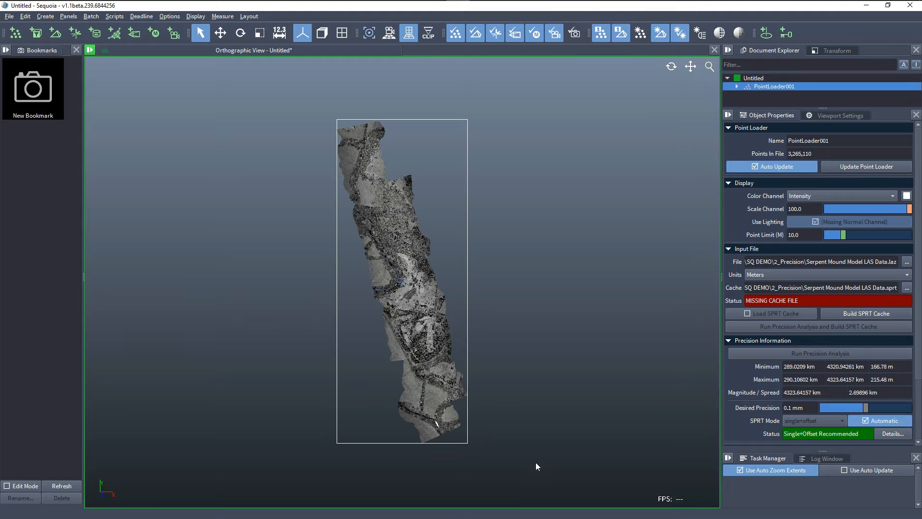
mouse_move(531, 464)
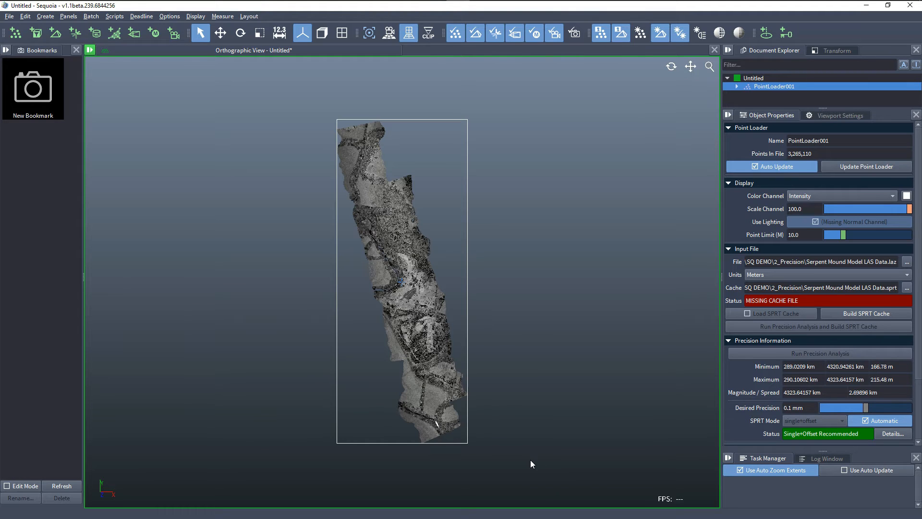
mouse_move(521, 462)
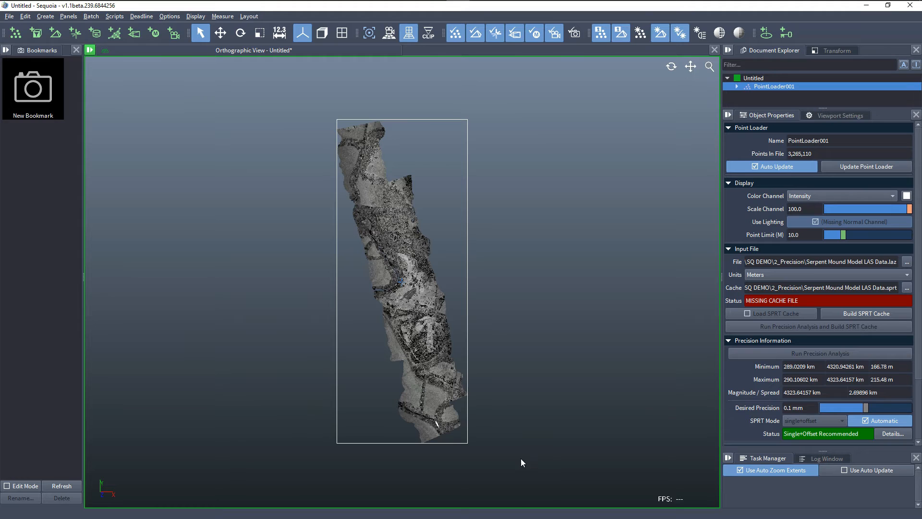
mouse_move(496, 406)
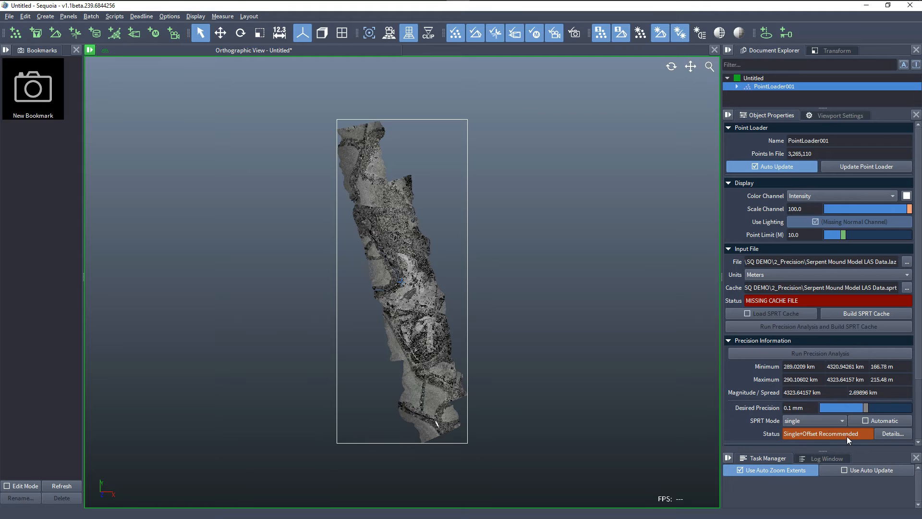
mouse_move(874, 435)
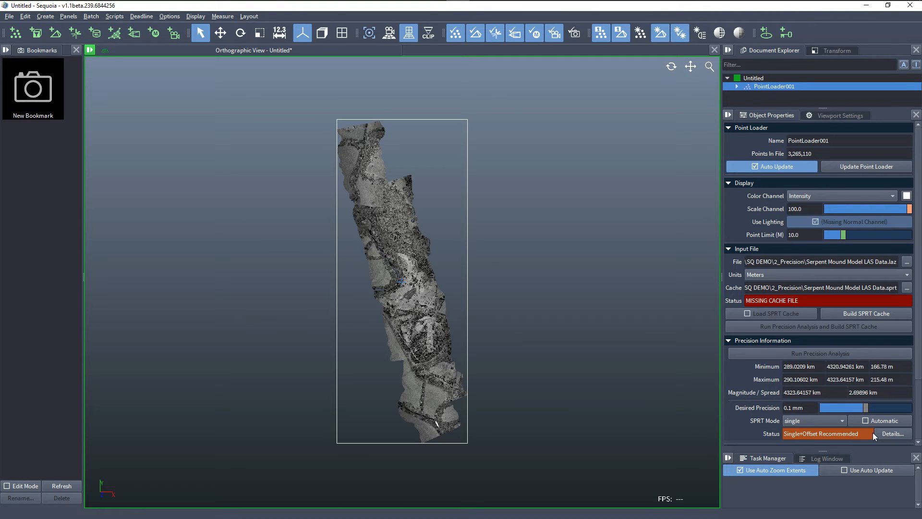
mouse_move(865, 442)
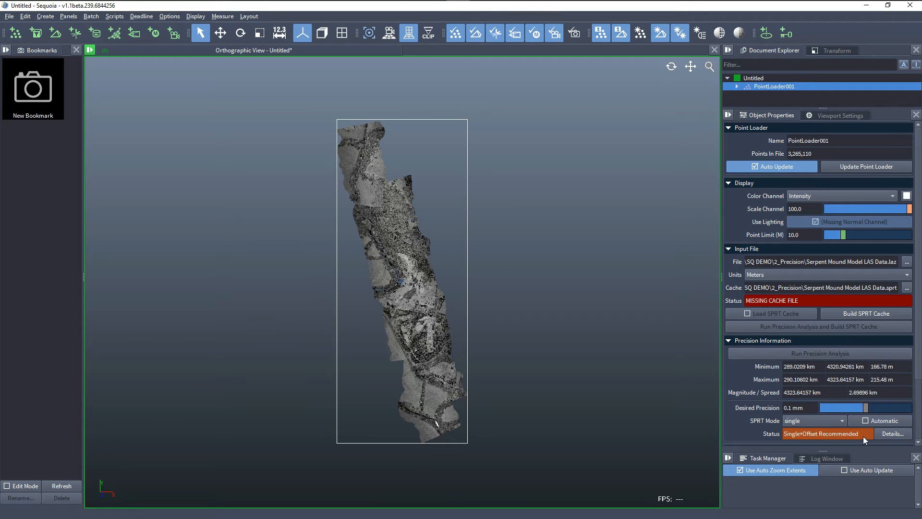
- Set the SPRT Mode dropdown to double
click(813, 421)
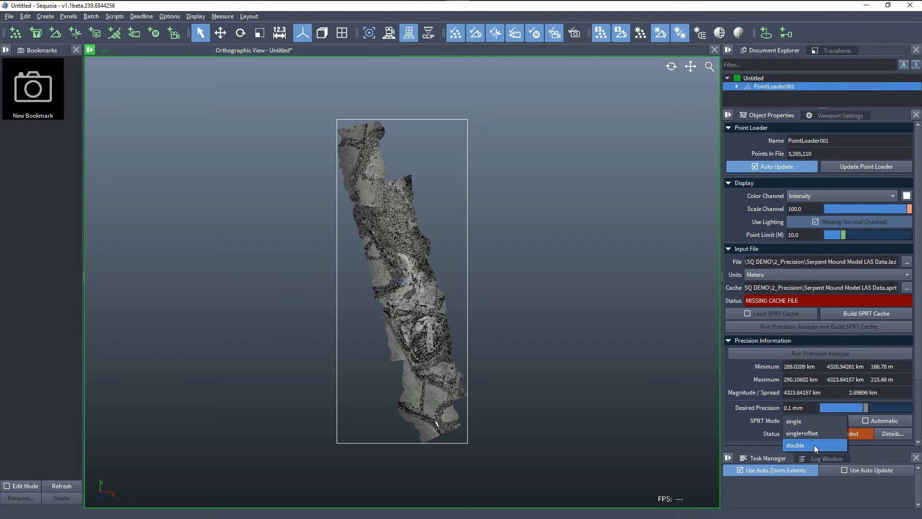
click(796, 445)
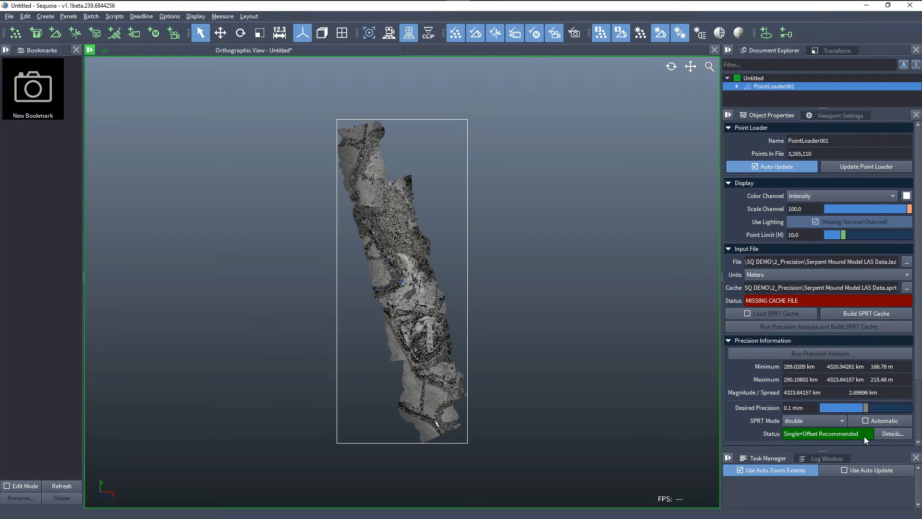
mouse_move(804, 437)
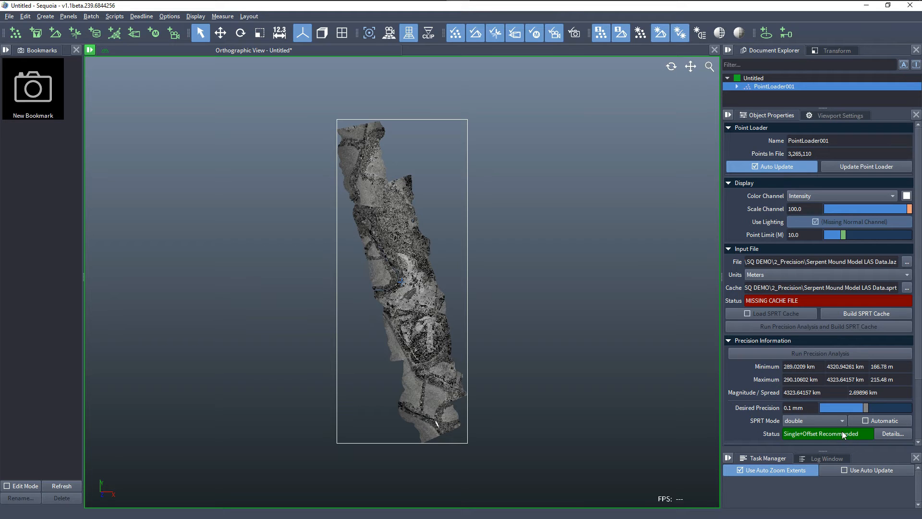
mouse_move(808, 440)
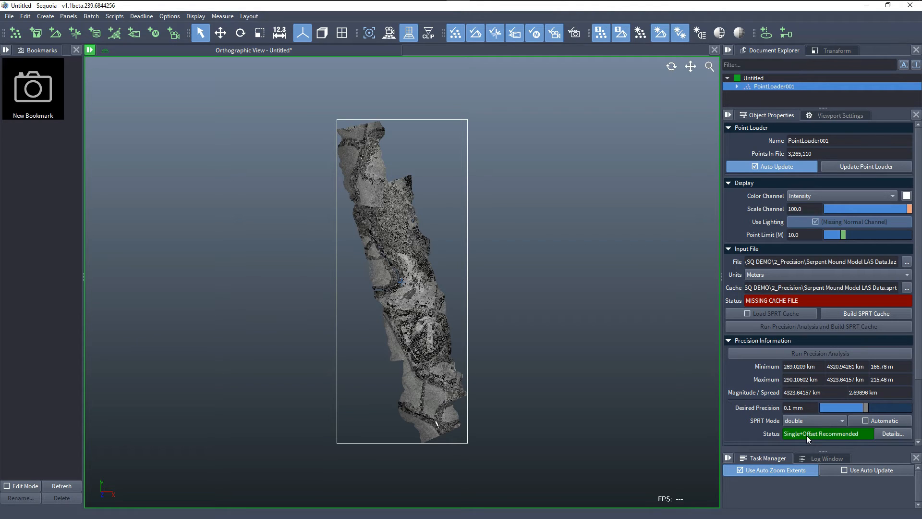
- Open Precision Explorer via Details... beside the precision Status
click(892, 433)
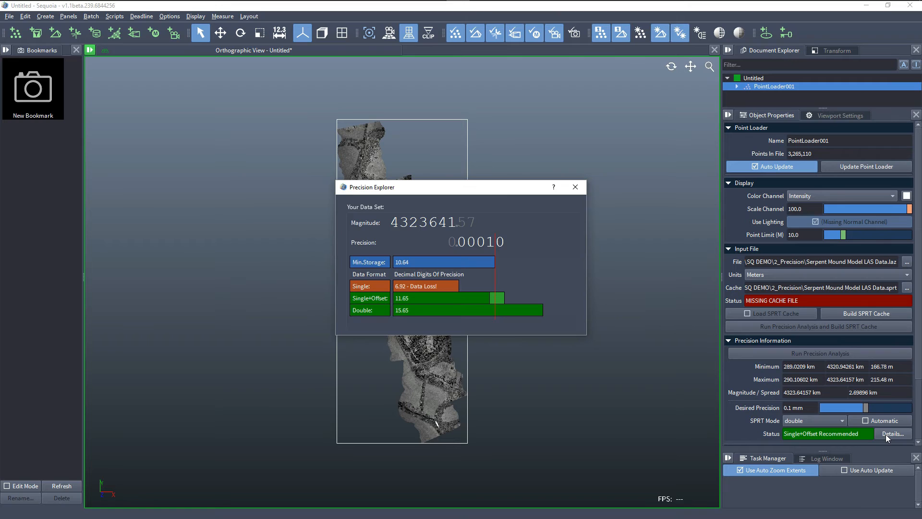
mouse_move(486, 271)
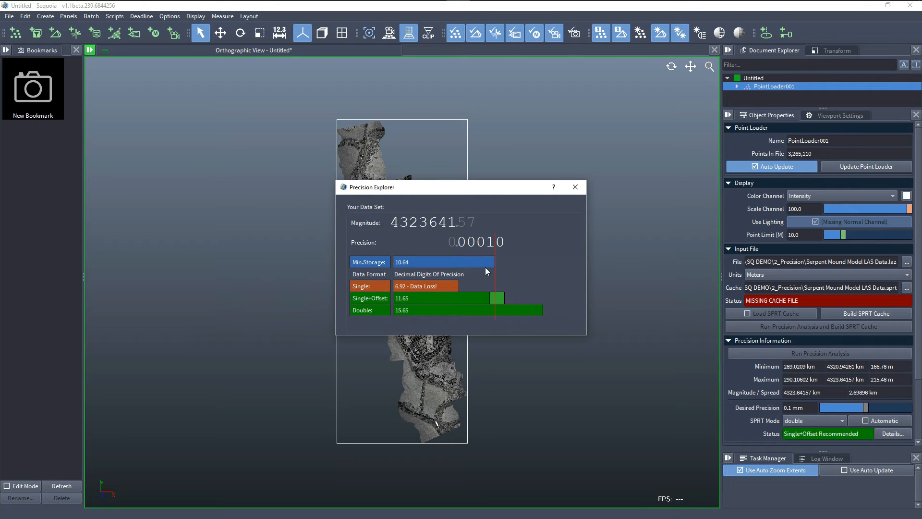
mouse_move(467, 230)
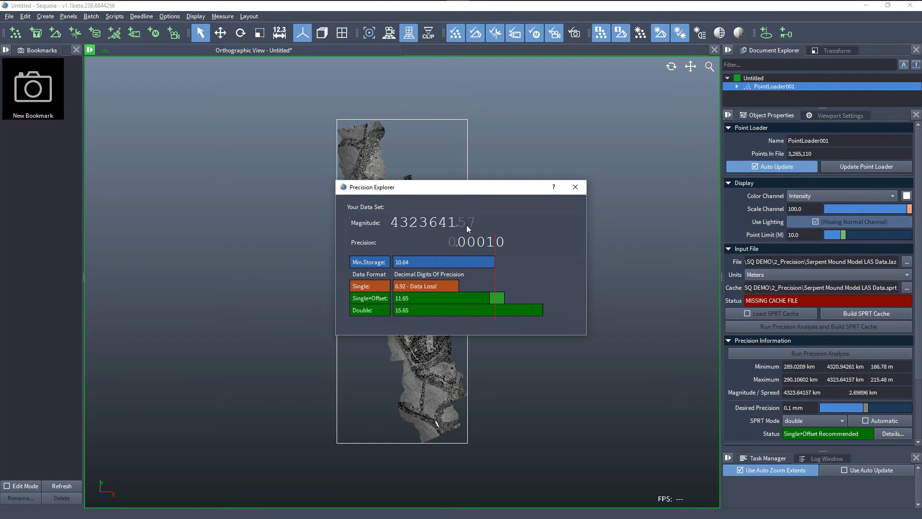
mouse_move(412, 228)
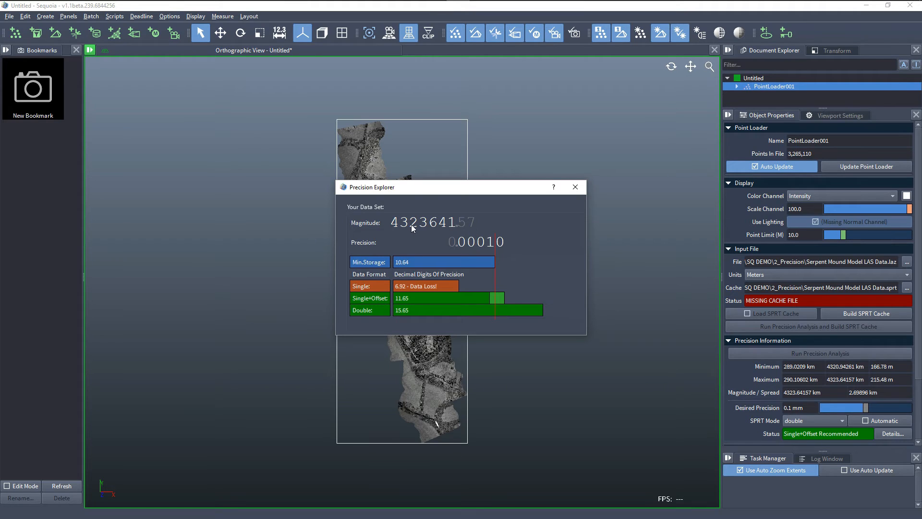
mouse_move(487, 246)
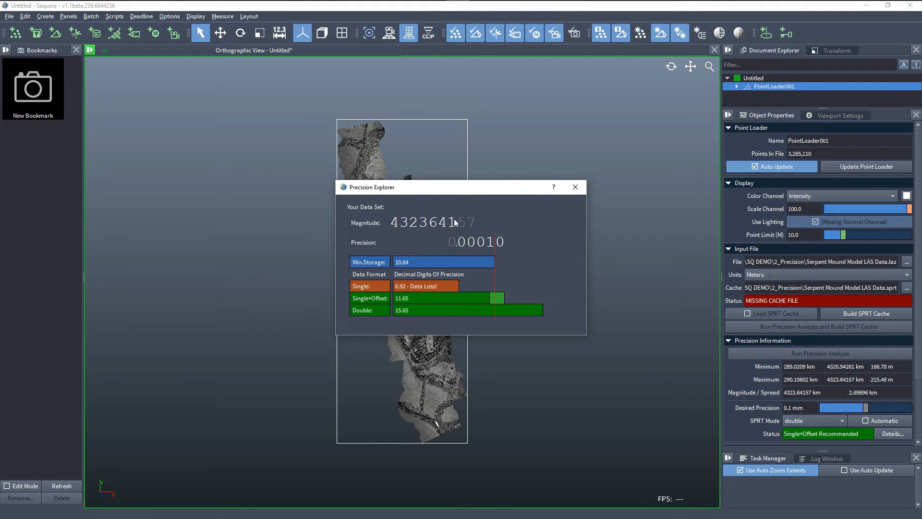
mouse_move(508, 233)
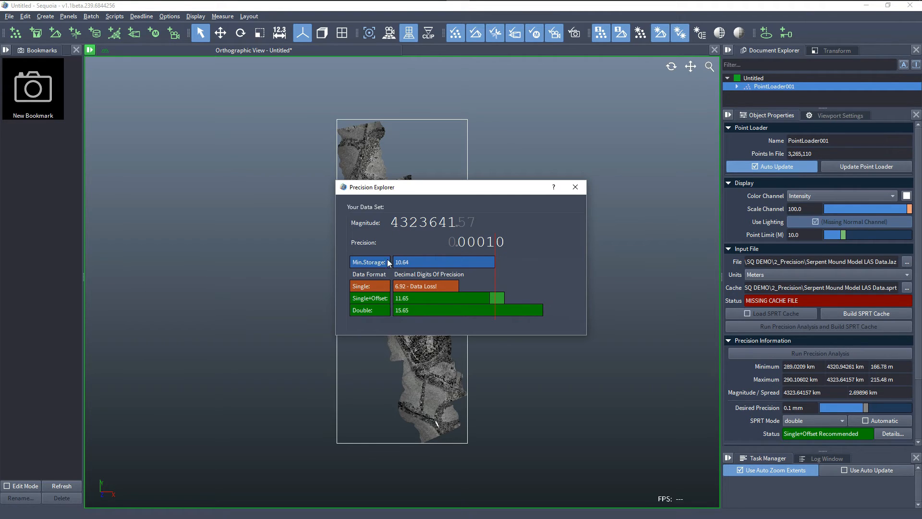
mouse_move(420, 269)
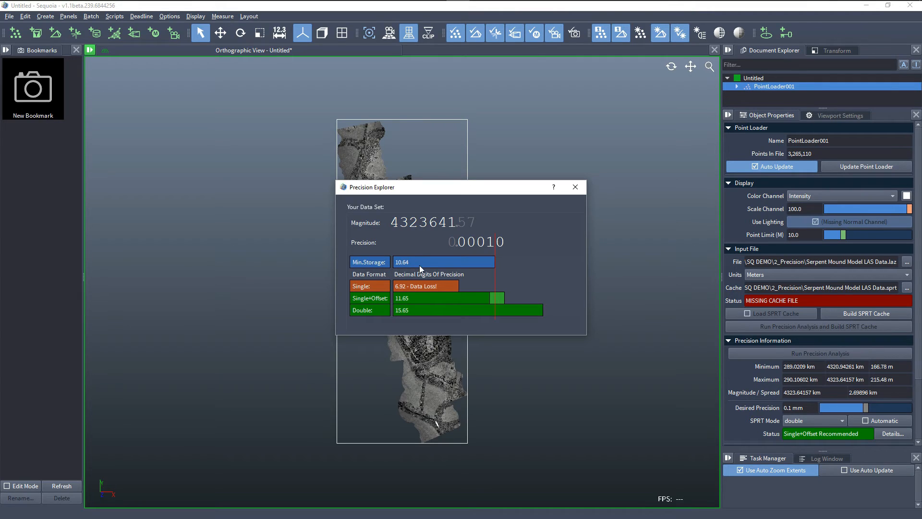
mouse_move(397, 233)
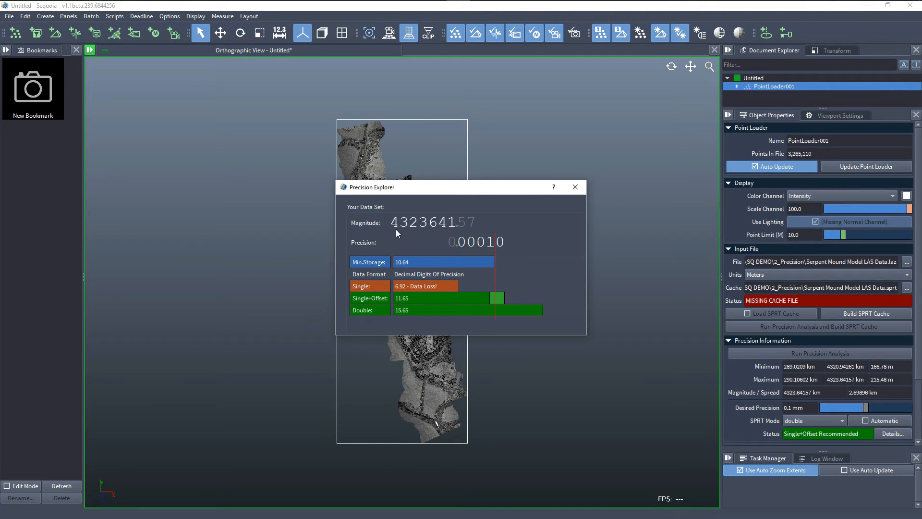
mouse_move(434, 228)
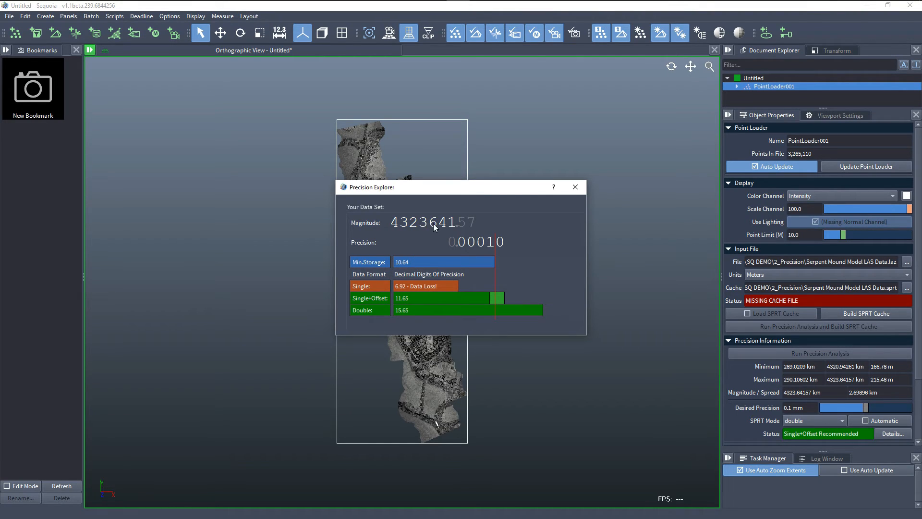
mouse_move(484, 246)
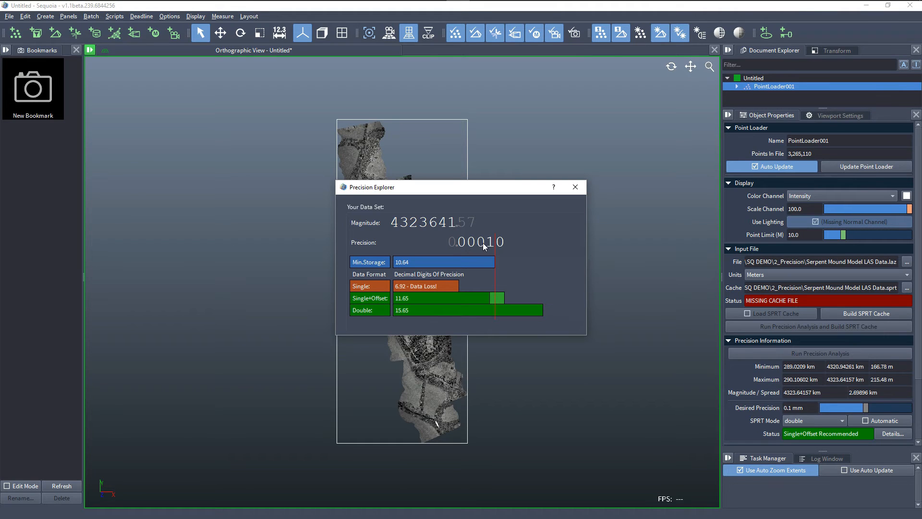
mouse_move(398, 270)
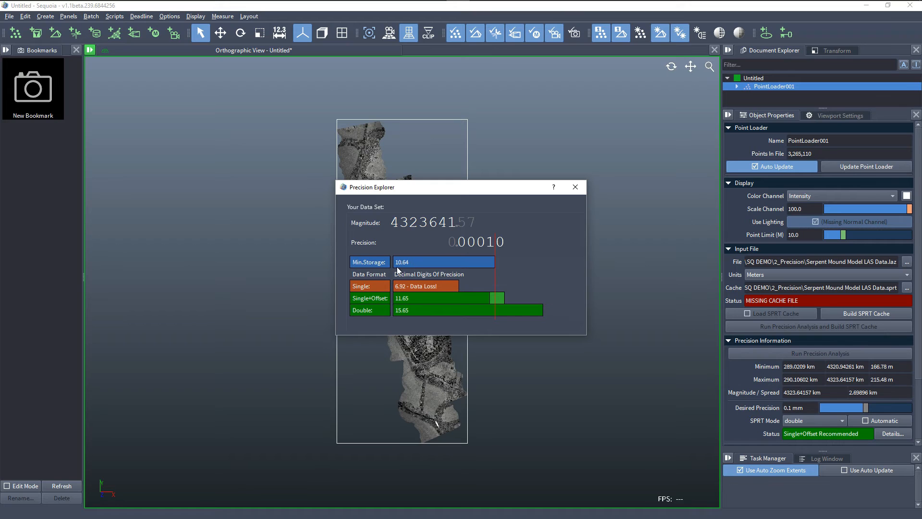
mouse_move(419, 291)
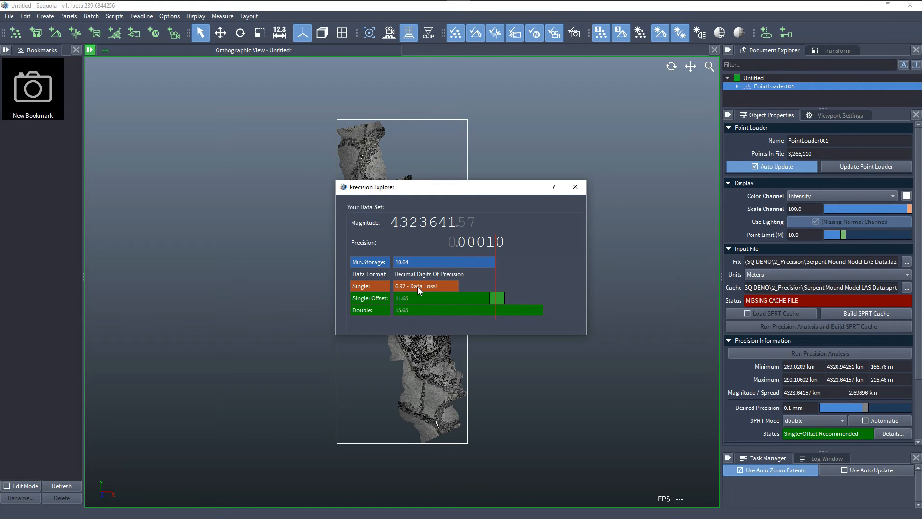
mouse_move(432, 292)
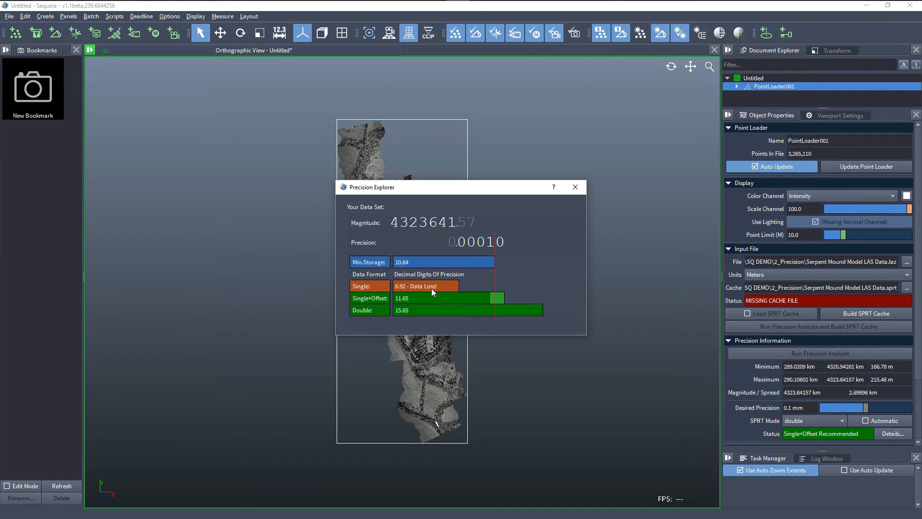
mouse_move(448, 287)
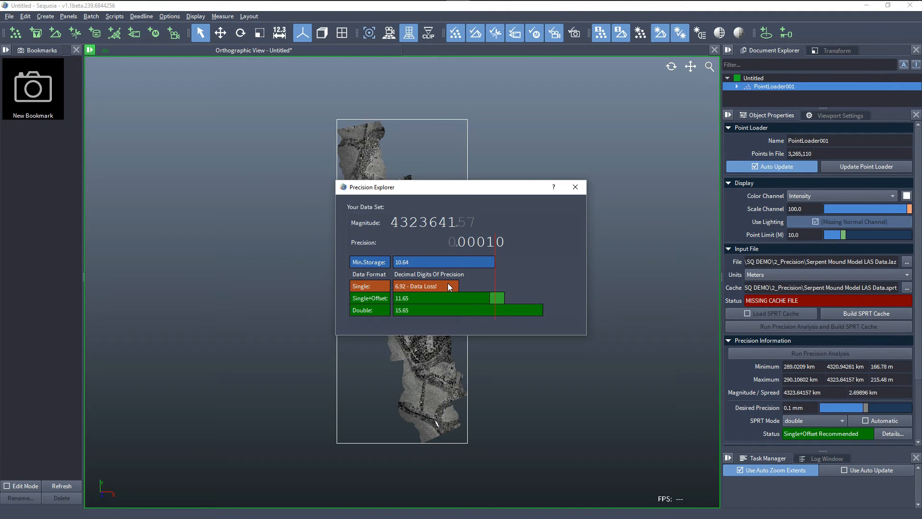
mouse_move(474, 303)
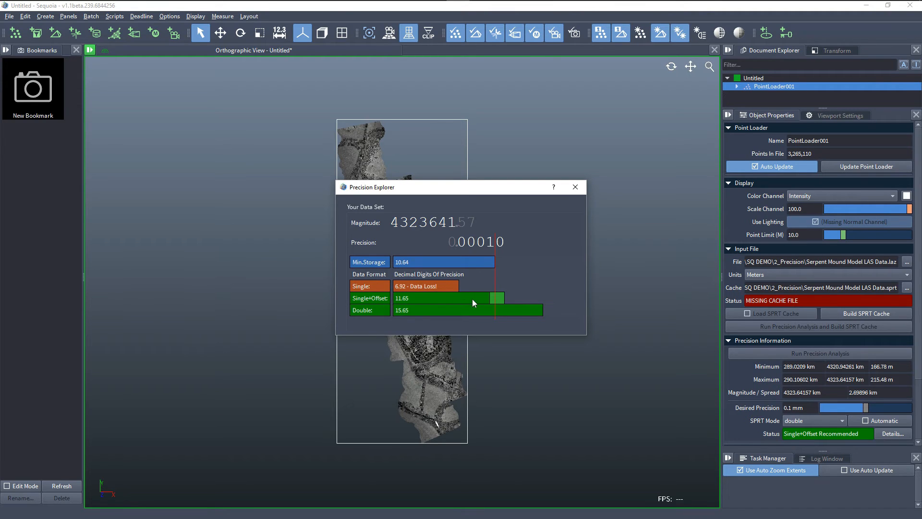
mouse_move(427, 300)
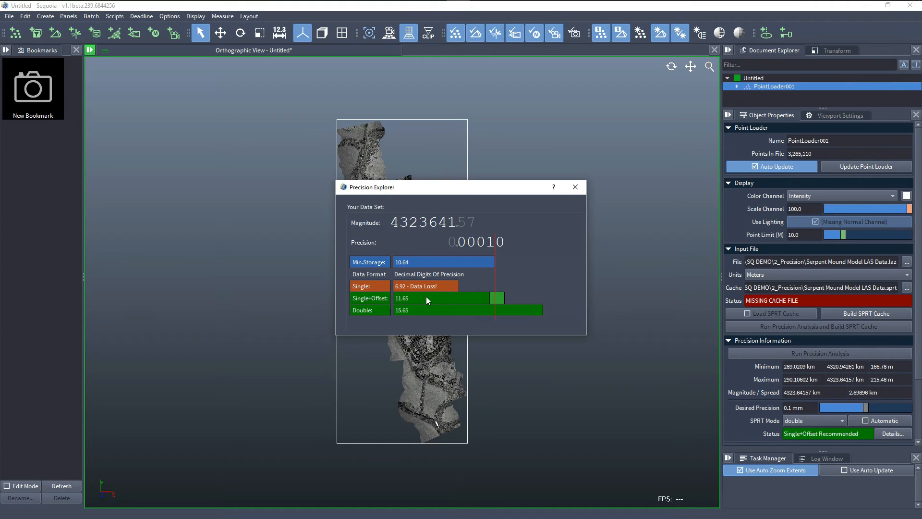
mouse_move(456, 275)
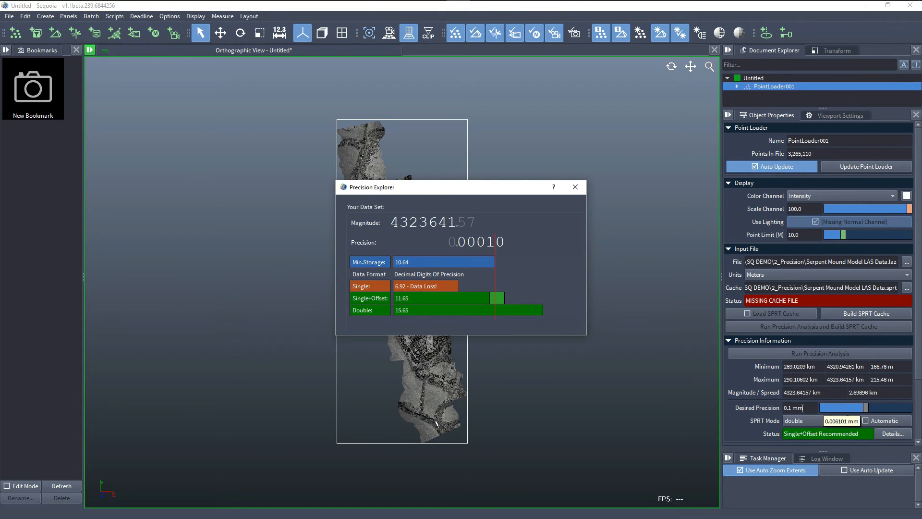
mouse_move(865, 410)
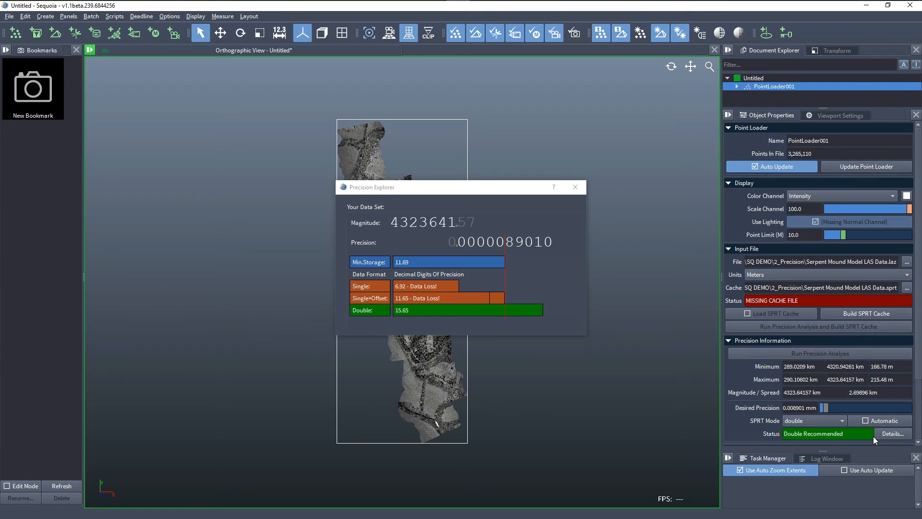
mouse_move(796, 443)
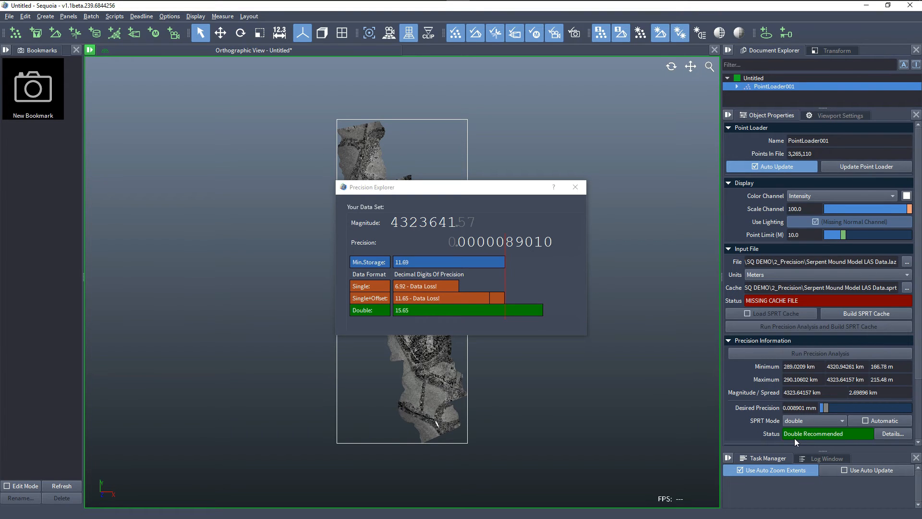
mouse_move(820, 401)
text(0.1)
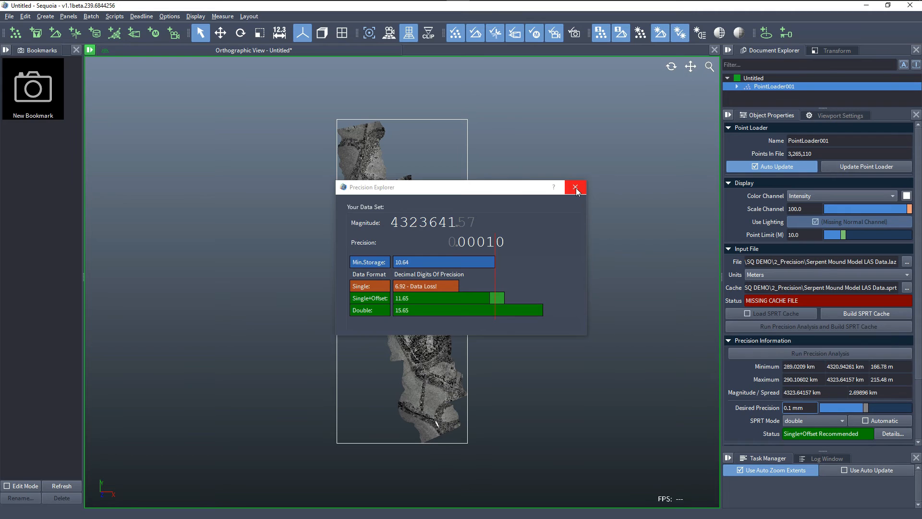
- Close Precision Explorer, set SPRT Mode to single, and build the SPRT cache
click(576, 187)
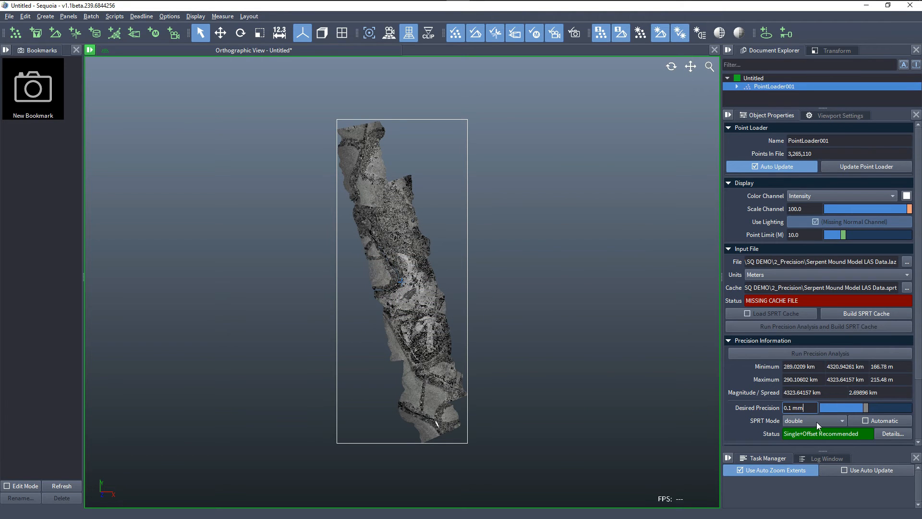
click(814, 420)
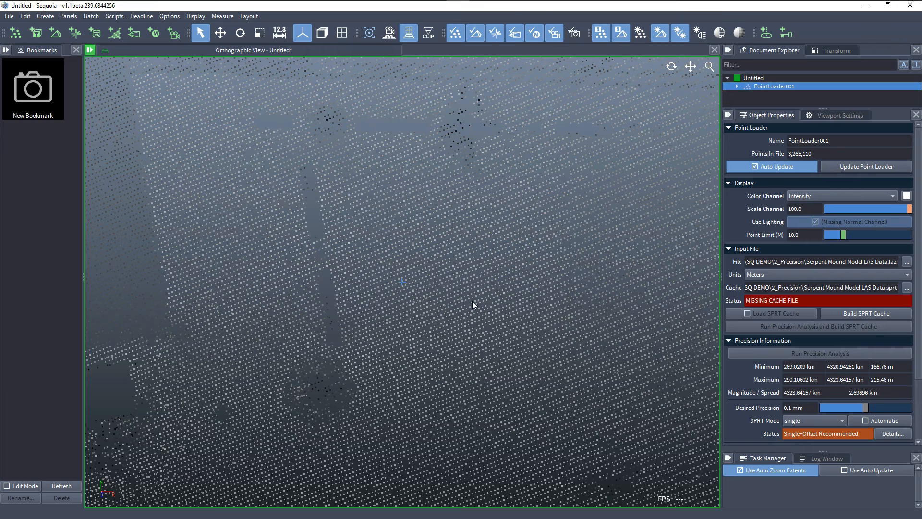
click(865, 313)
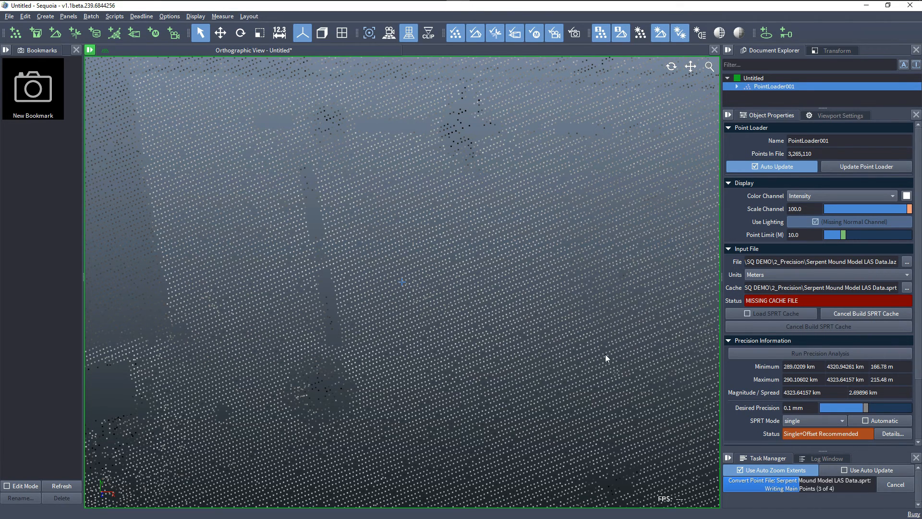
mouse_move(243, 353)
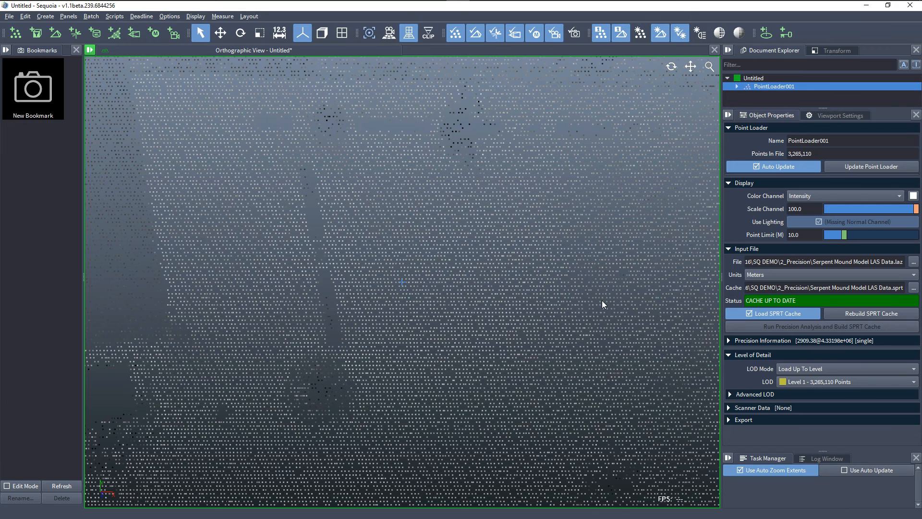
mouse_move(494, 205)
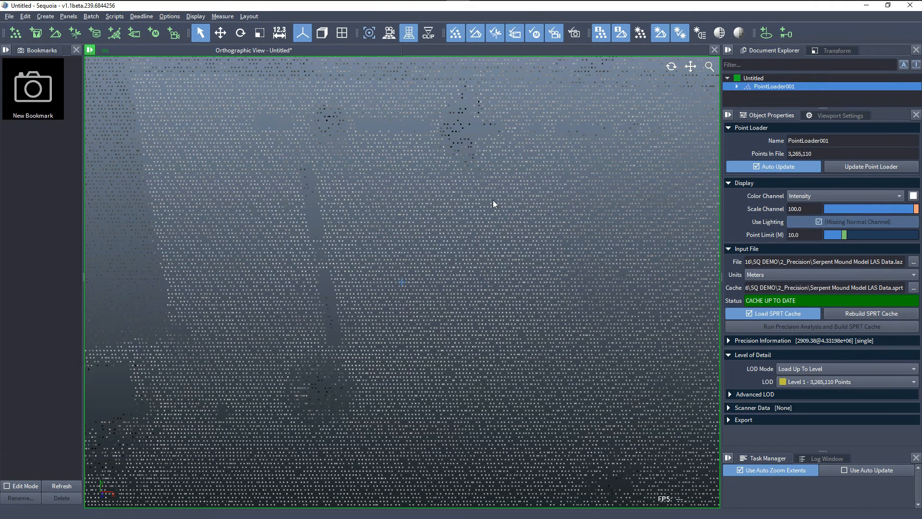
mouse_move(463, 296)
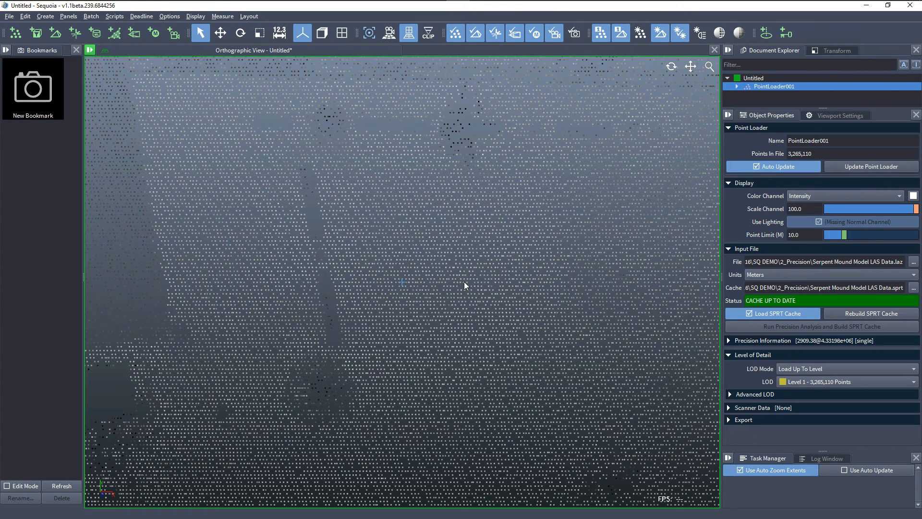
- Expand Precision Information once the single-precision cache finishes building
click(761, 340)
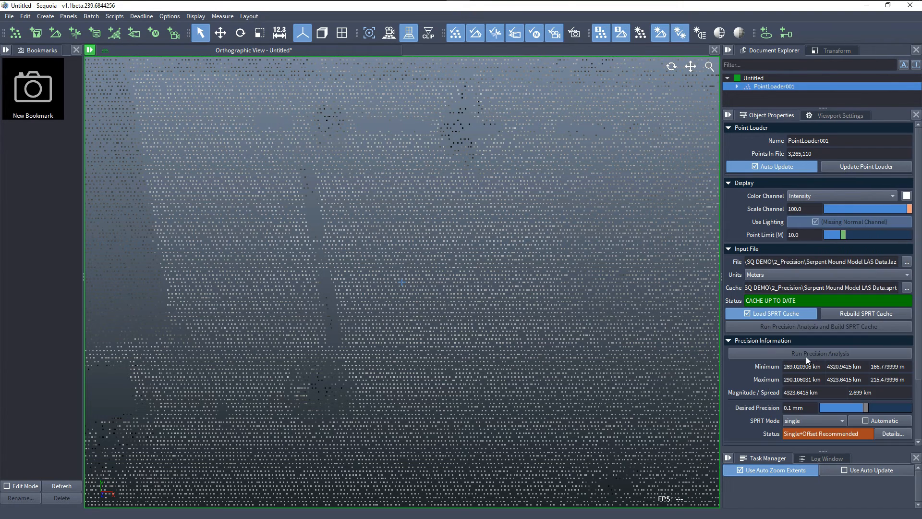
mouse_move(806, 401)
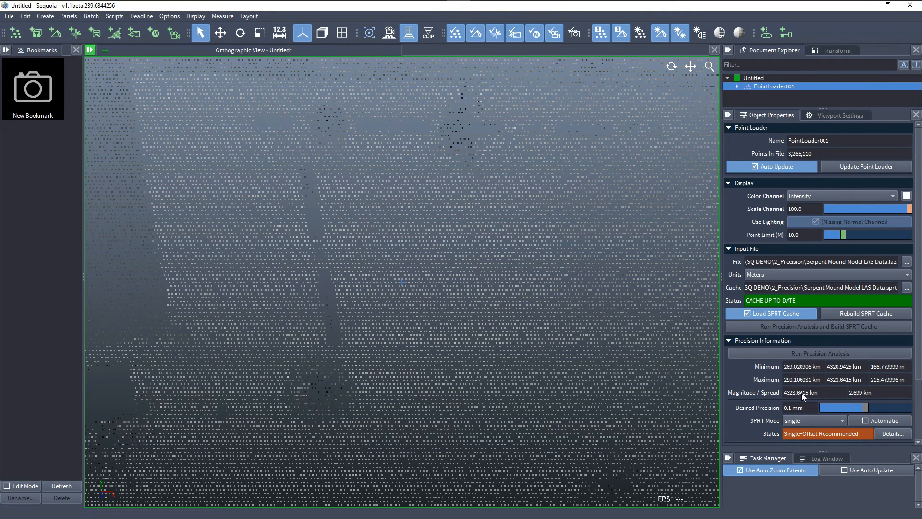
mouse_move(842, 394)
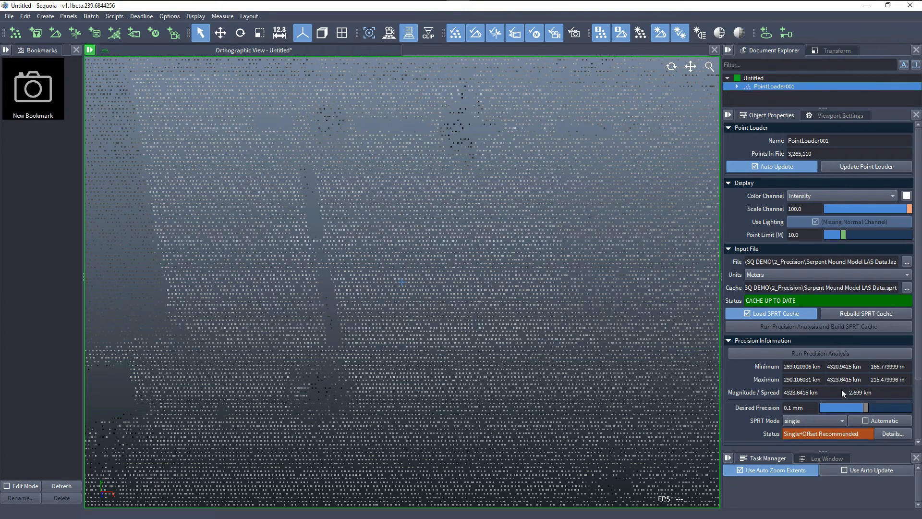
mouse_move(399, 335)
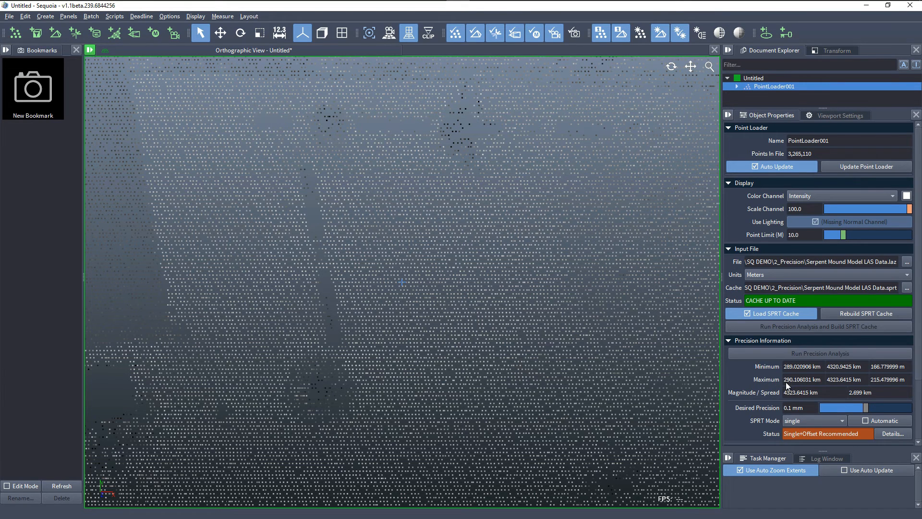
mouse_move(836, 378)
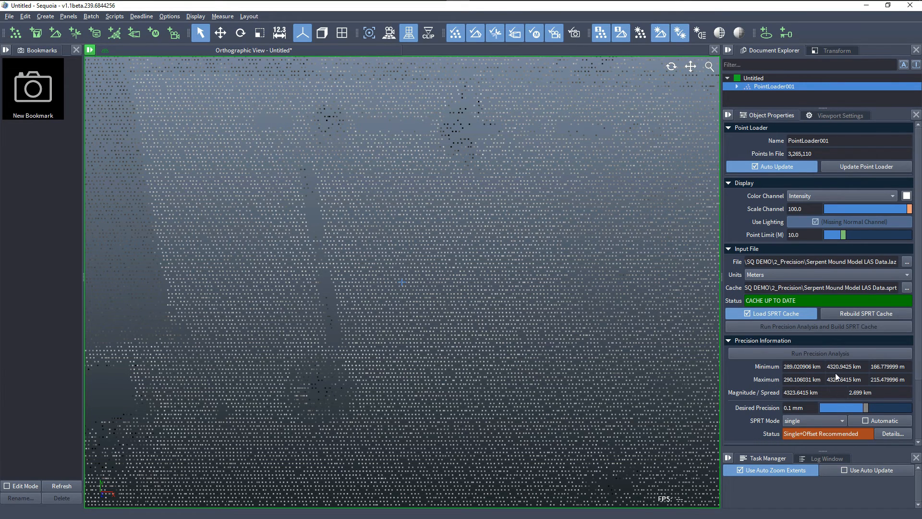
mouse_move(885, 399)
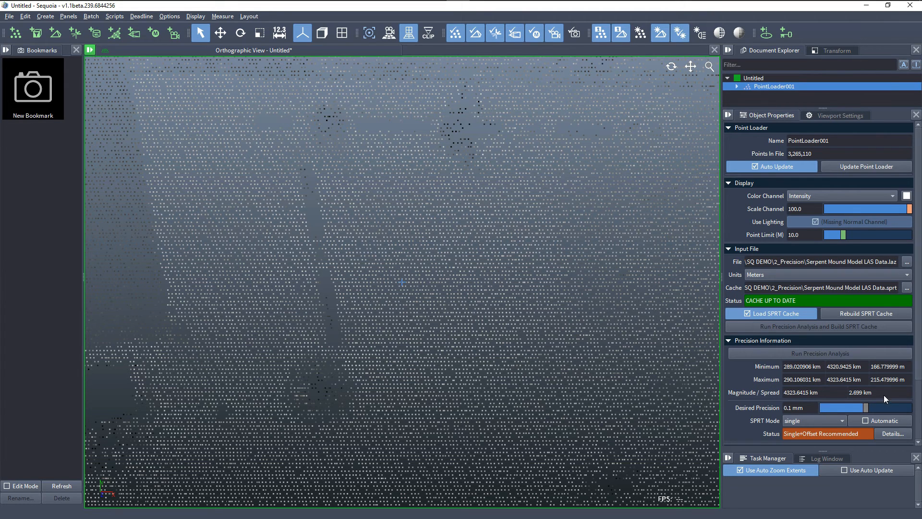
mouse_move(835, 431)
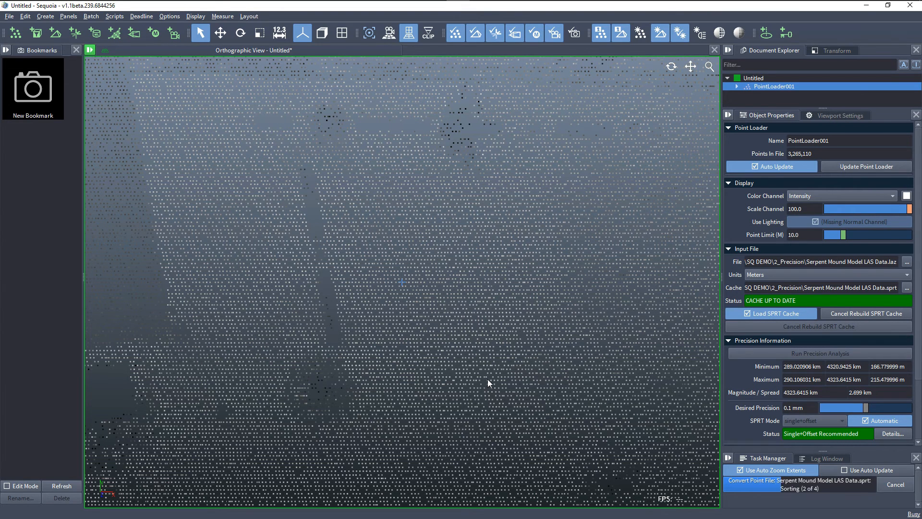
mouse_move(500, 297)
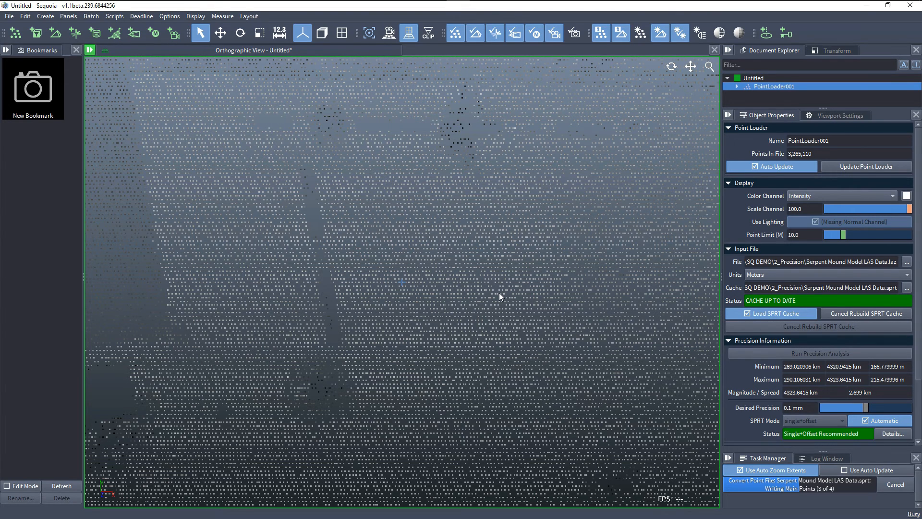
mouse_move(497, 301)
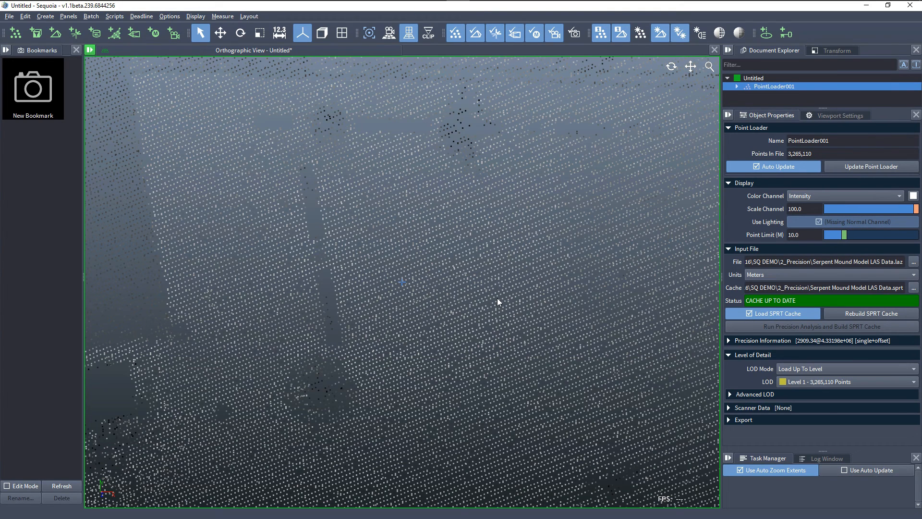
mouse_move(406, 345)
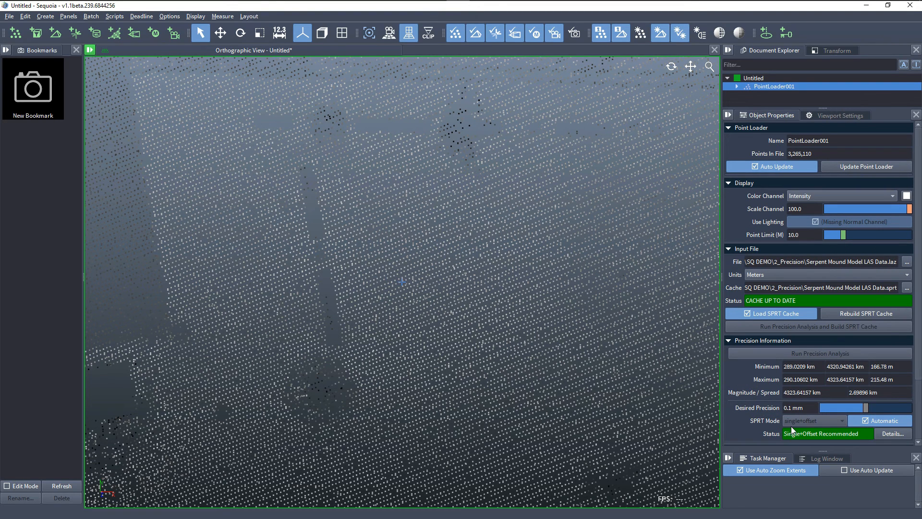
mouse_move(412, 325)
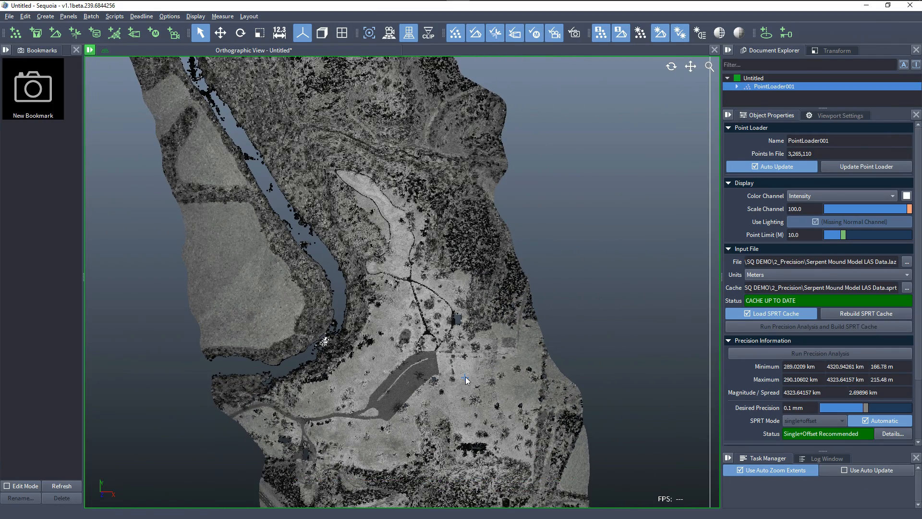
mouse_move(844, 359)
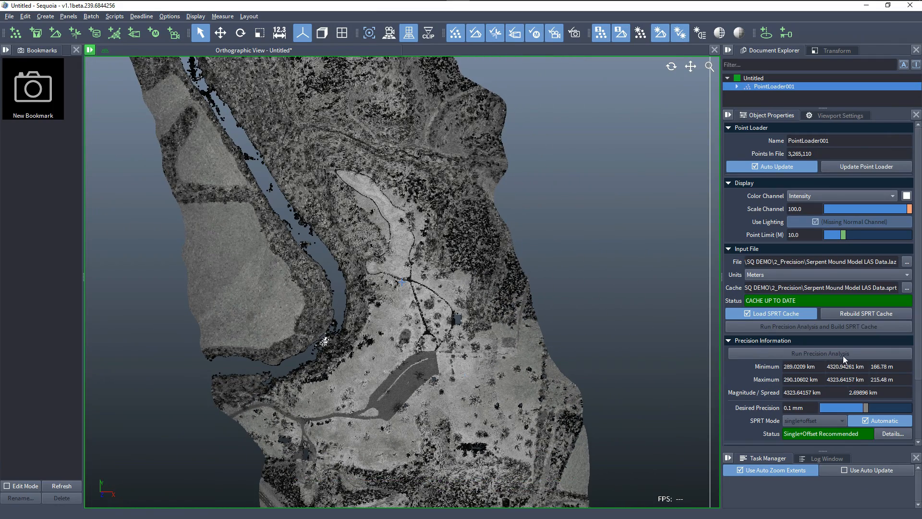
mouse_move(850, 328)
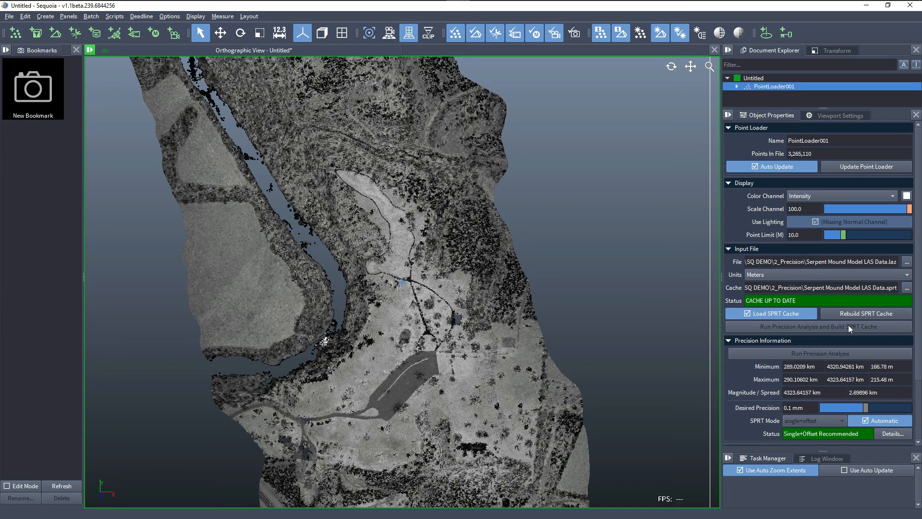
mouse_move(877, 328)
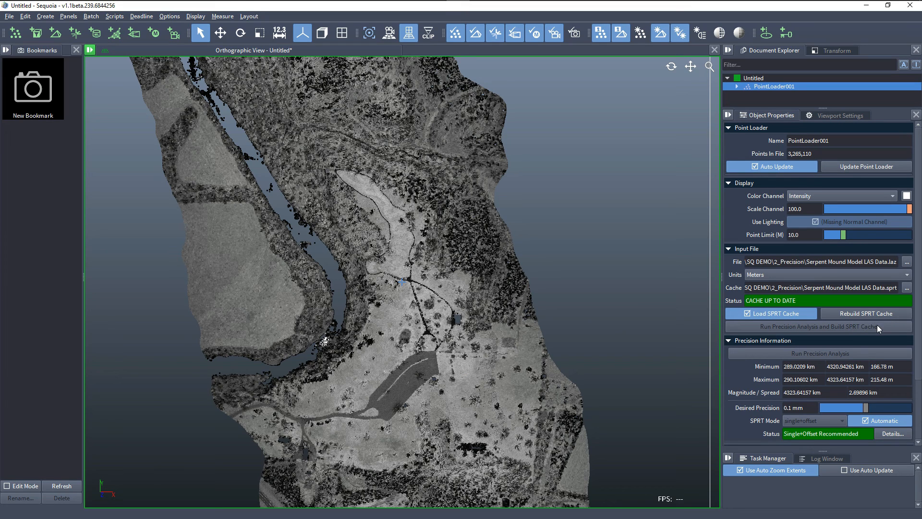
mouse_move(822, 329)
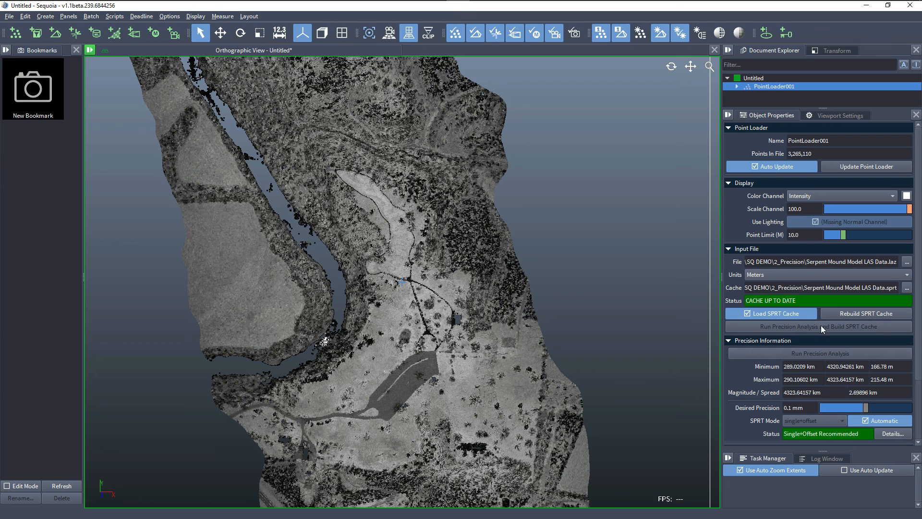
mouse_move(749, 424)
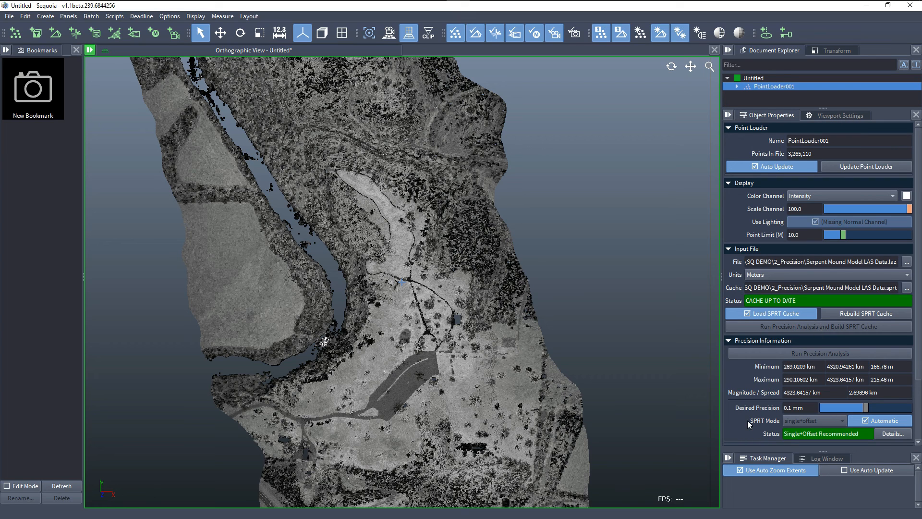
mouse_move(760, 410)
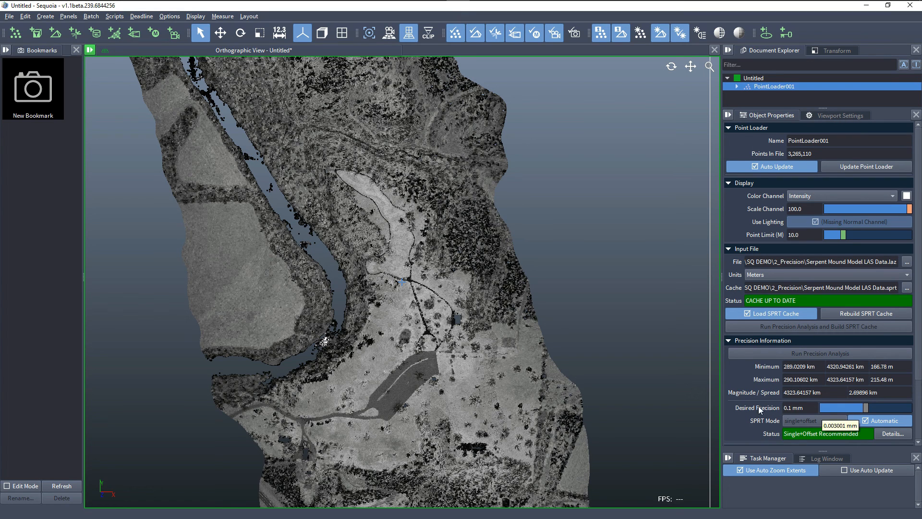
mouse_move(823, 419)
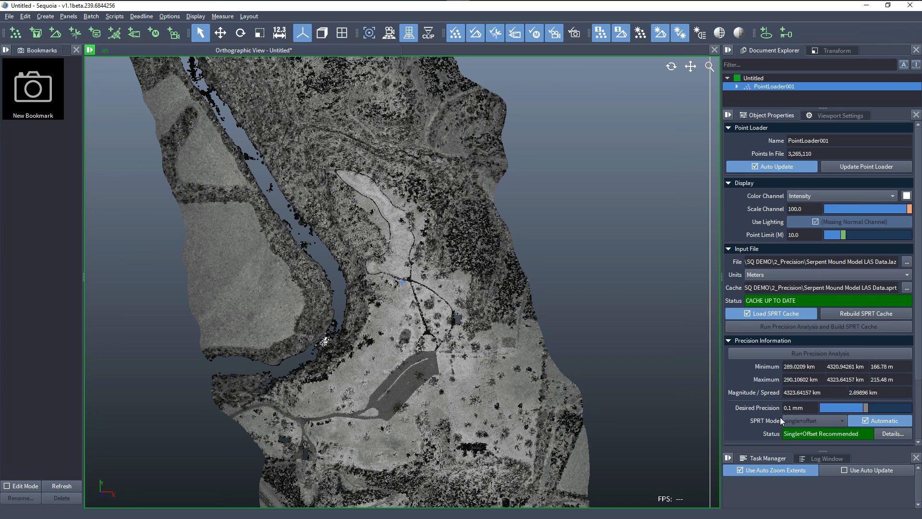
mouse_move(750, 417)
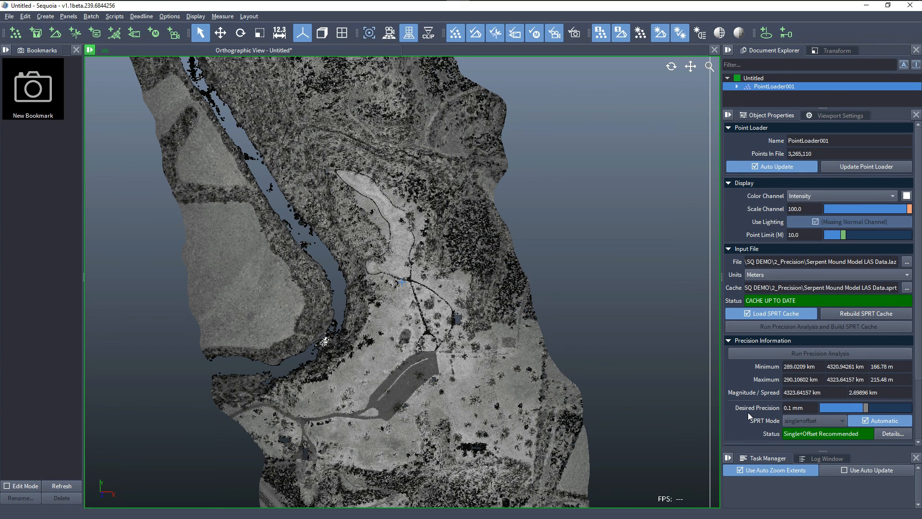